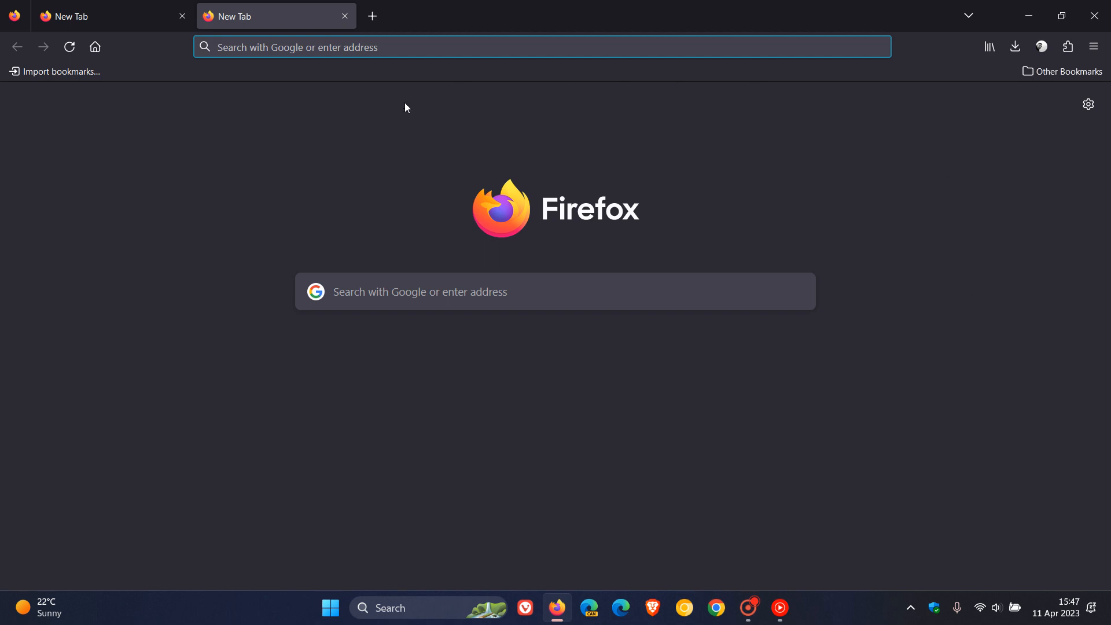
{"action": "mouse_move", "coordinate": [748, 434]}
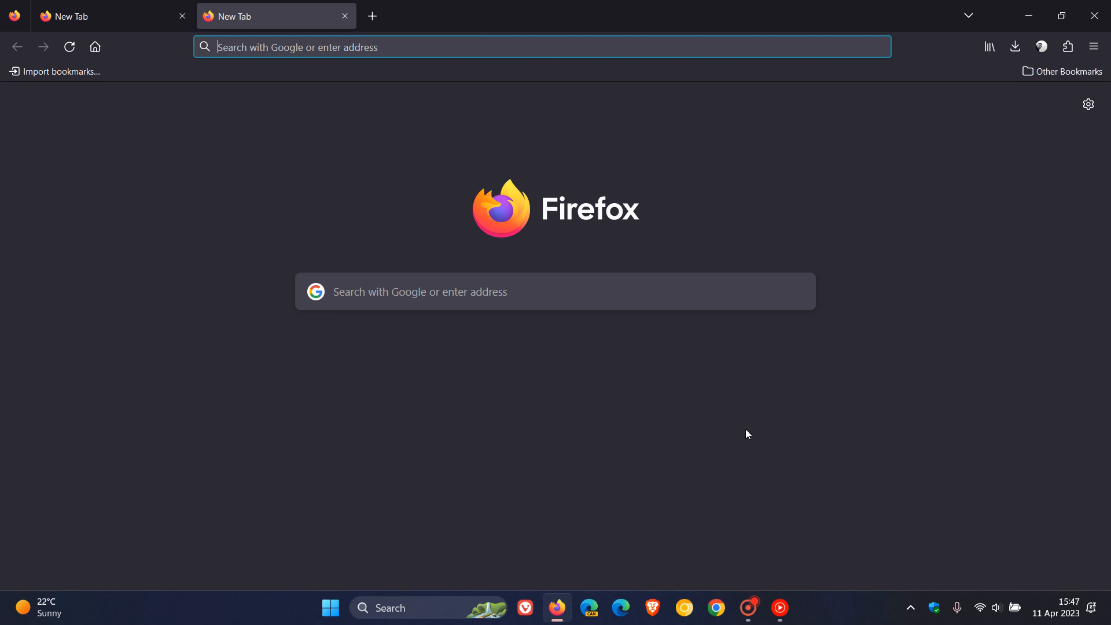
{"action": "mouse_move", "coordinate": [1049, 461]}
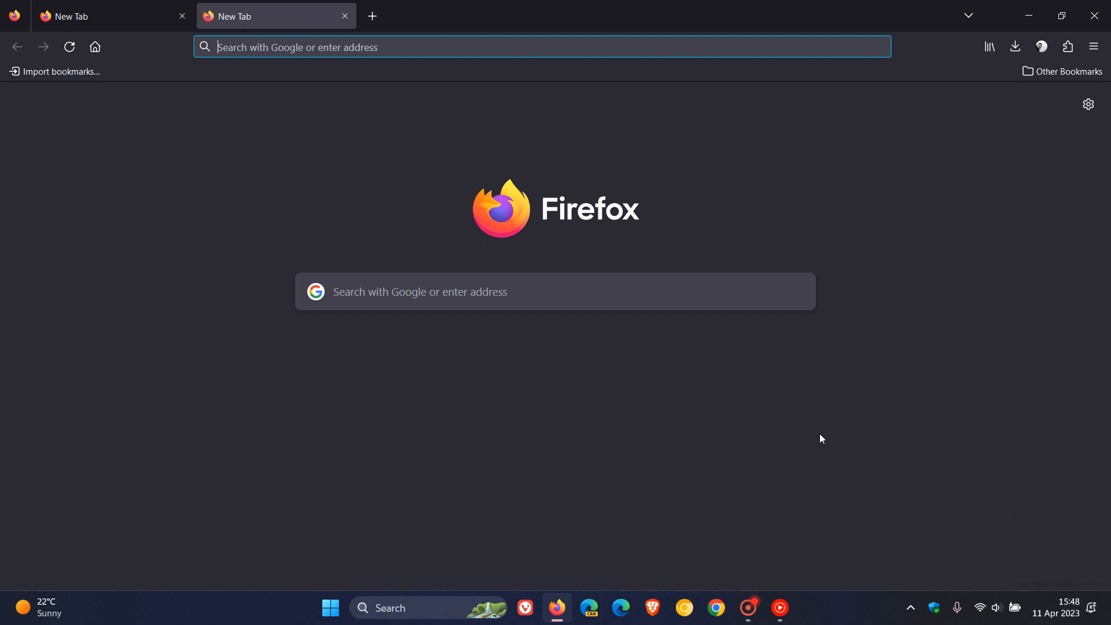
Step: Bring up the About Firefox window showing version 112.0 (64-bit), up to date
{"action": "left_click", "coordinate": [1091, 46]}
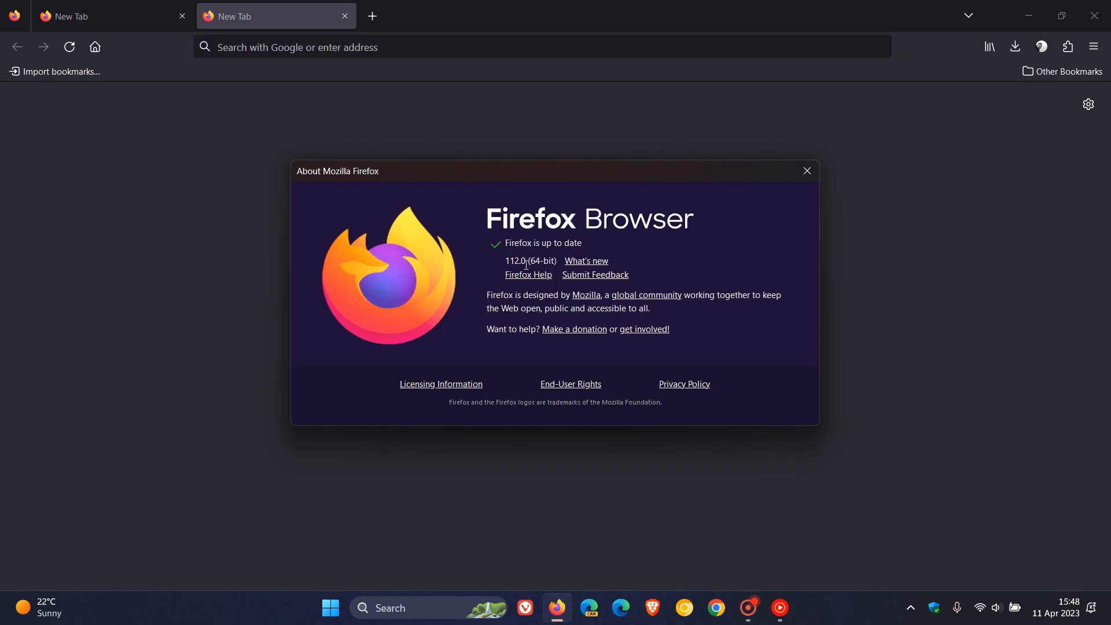
{"action": "mouse_move", "coordinate": [807, 172]}
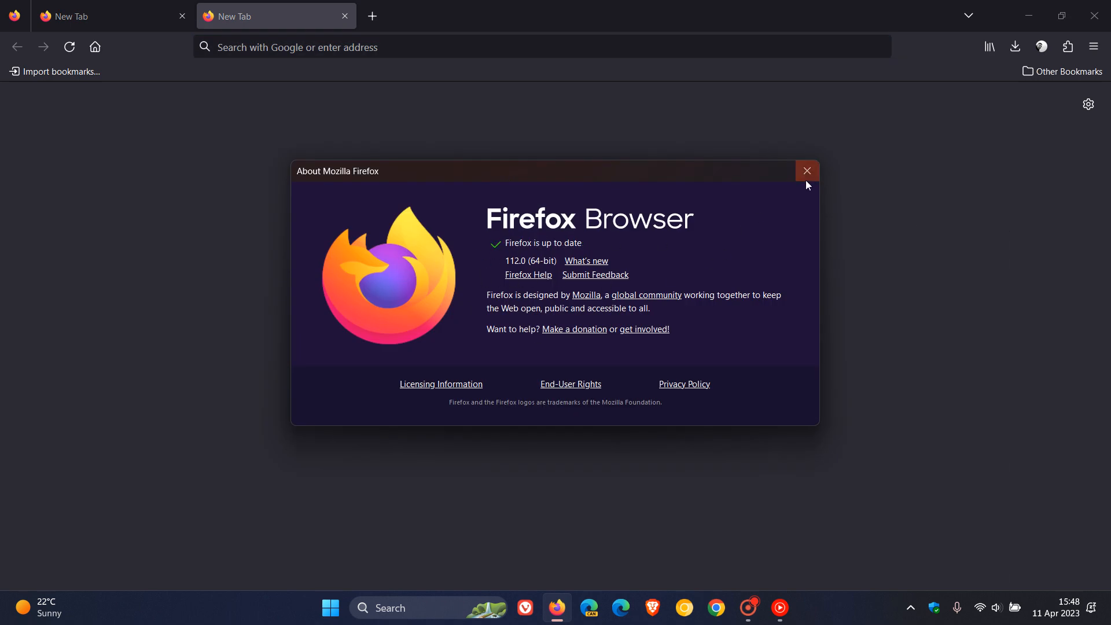
Step: Close the About Mozilla Firefox dialog to return to the new tab page
{"action": "left_click", "coordinate": [806, 171]}
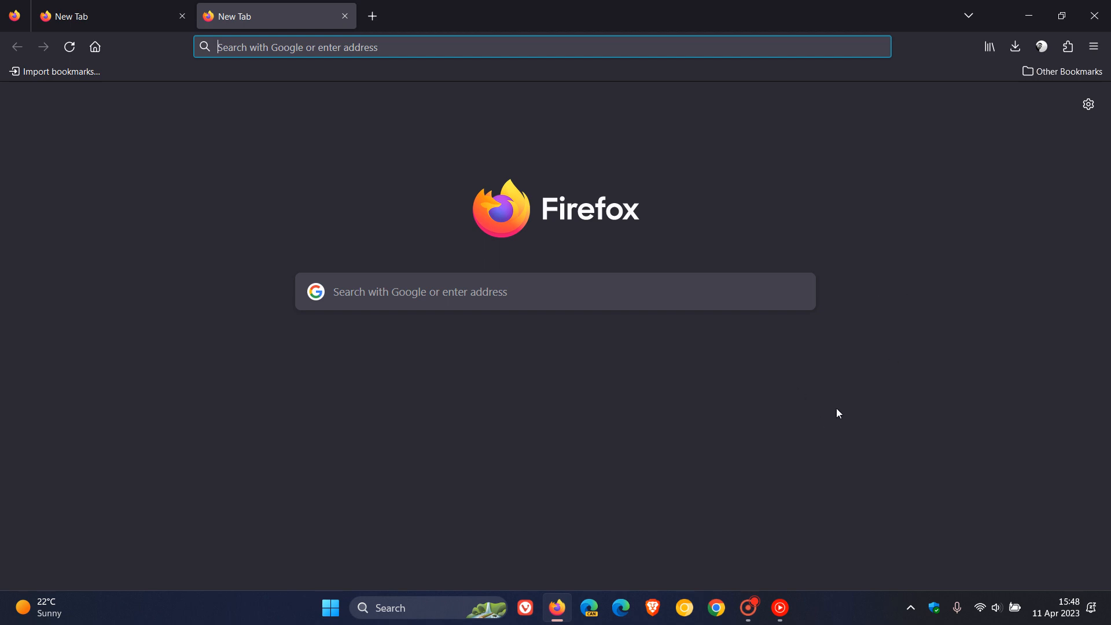
{"action": "mouse_move", "coordinate": [792, 419]}
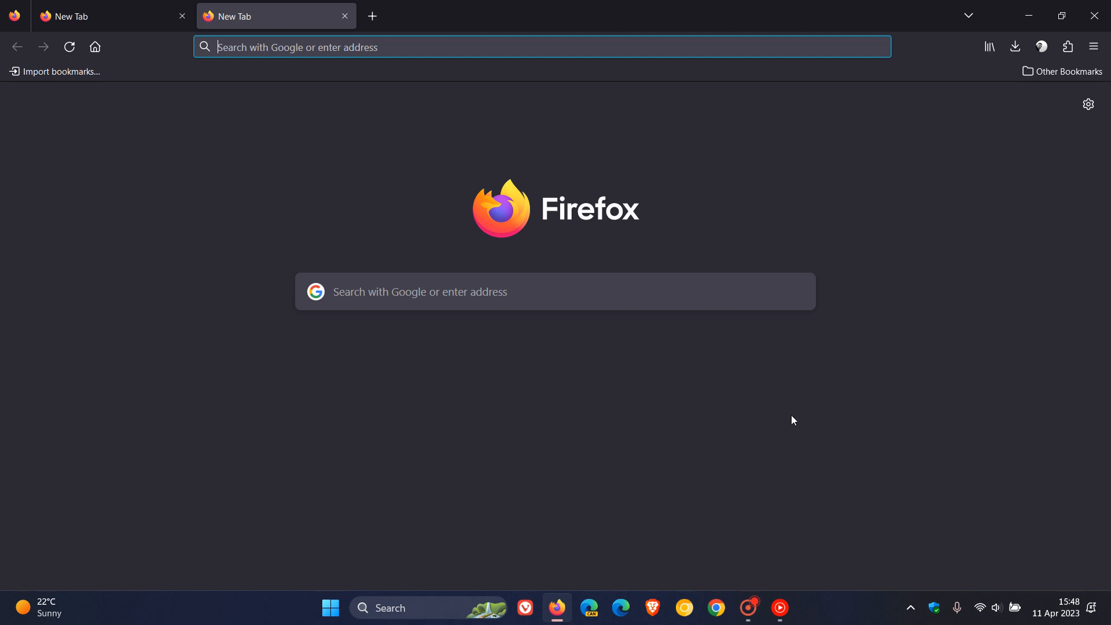
{"action": "mouse_move", "coordinate": [955, 66]}
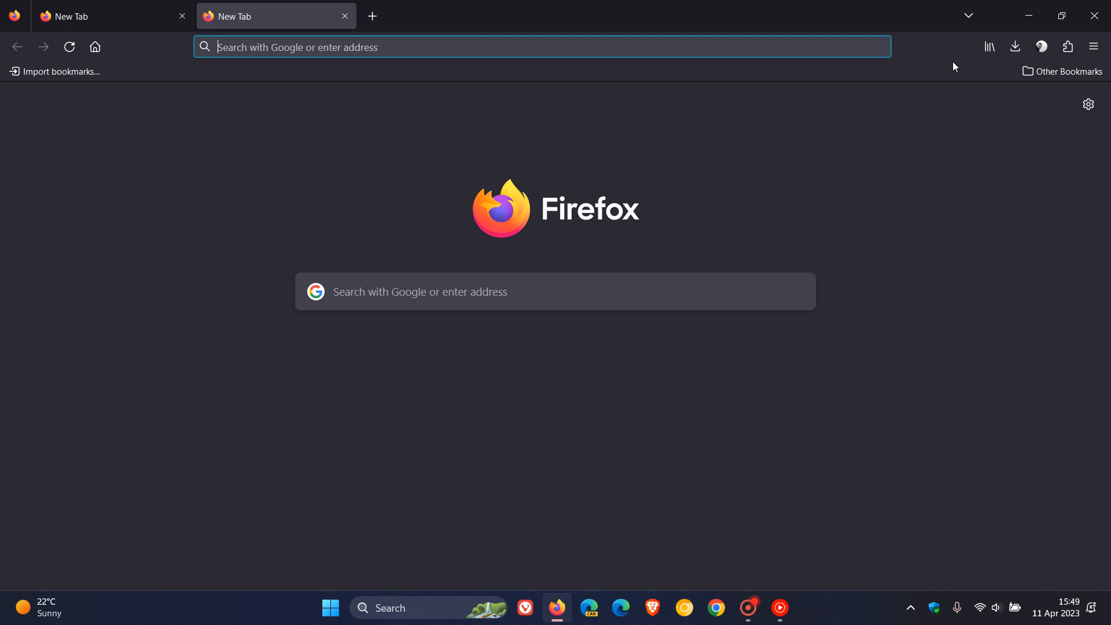
{"action": "mouse_move", "coordinate": [968, 15]}
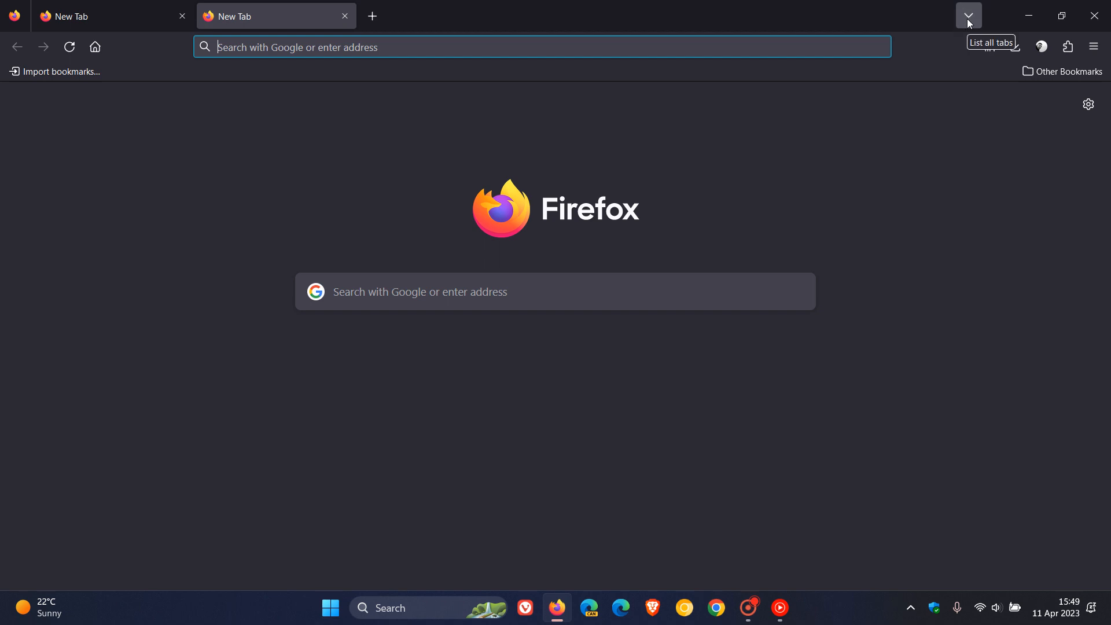
Step: Use the List all tabs panel to close the extra New Tab, leaving one tab
{"action": "left_click", "coordinate": [968, 15]}
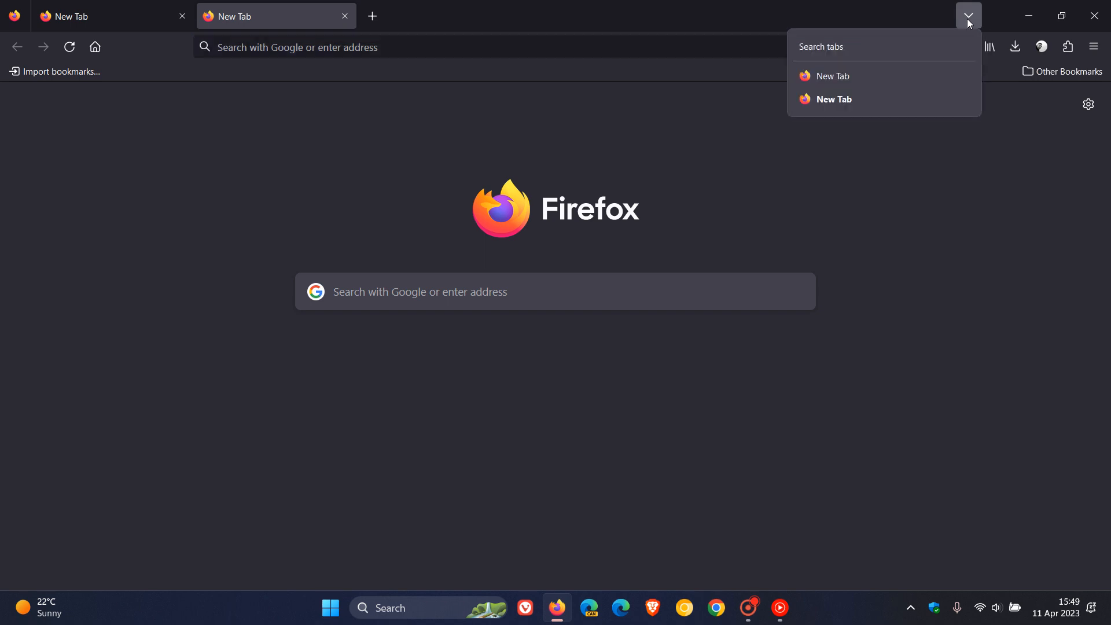
{"action": "mouse_move", "coordinate": [879, 76]}
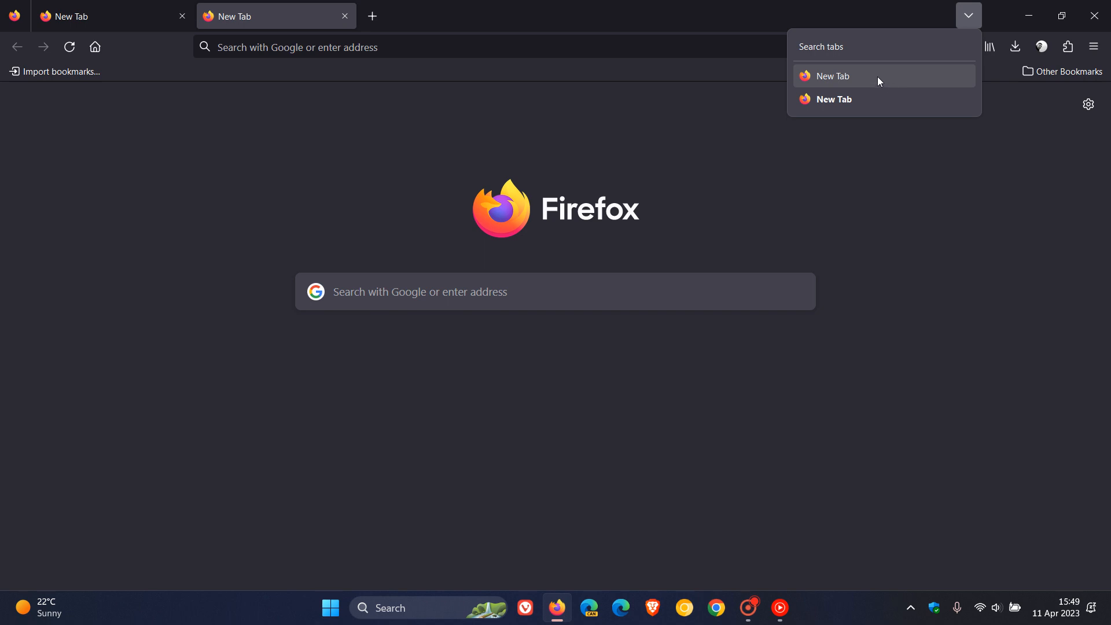
{"action": "left_click", "coordinate": [345, 15]}
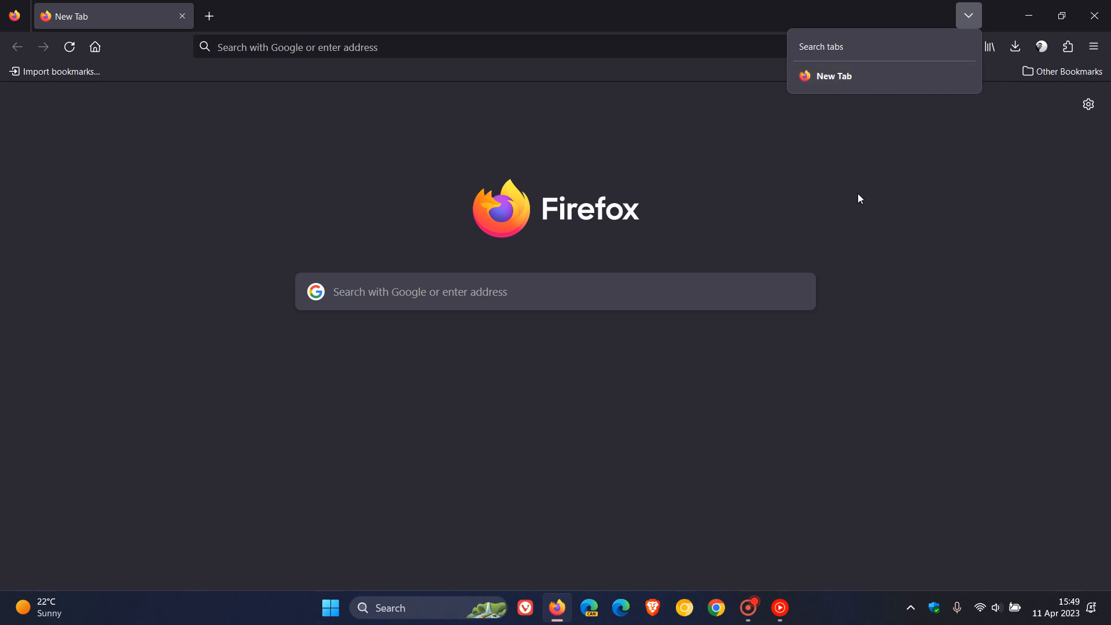
{"action": "left_click", "coordinate": [968, 15]}
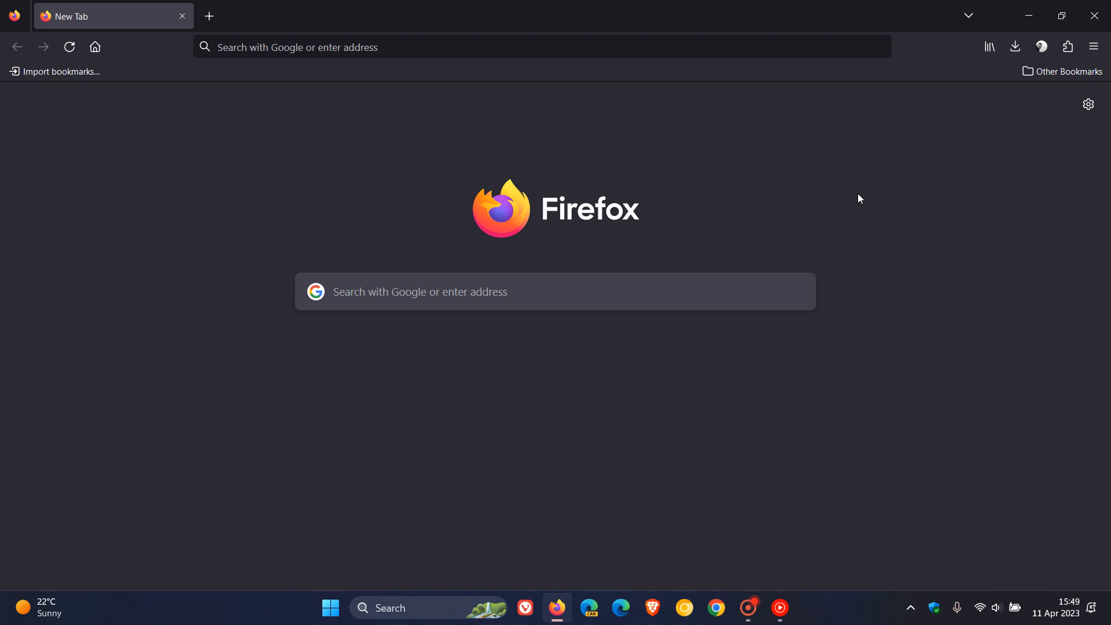
{"action": "mouse_move", "coordinate": [874, 195]}
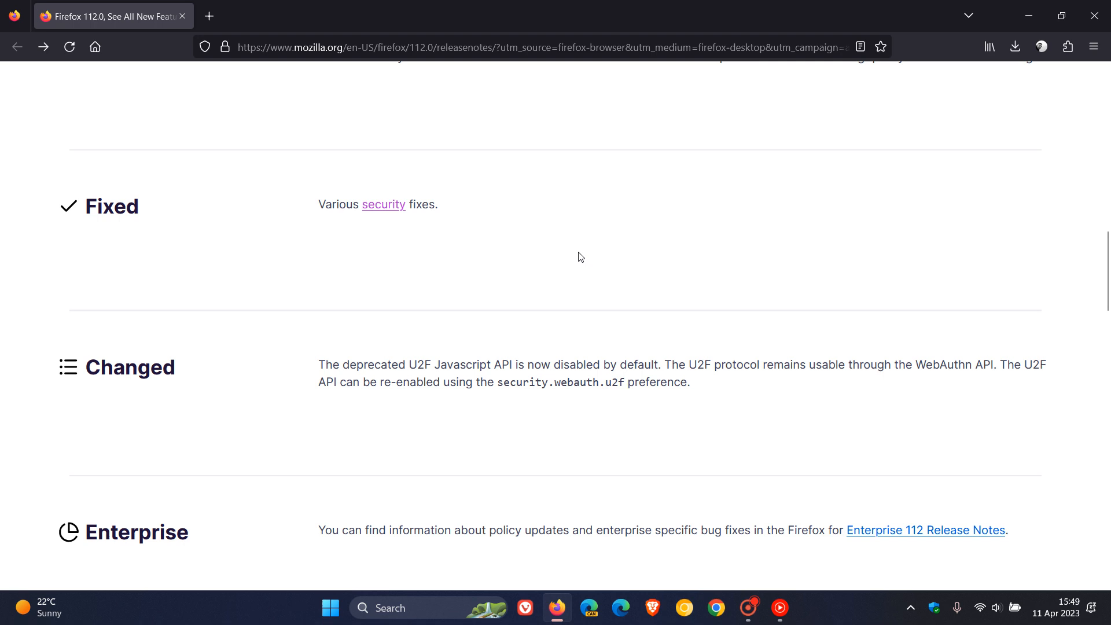
{"action": "left_click", "coordinate": [209, 15]}
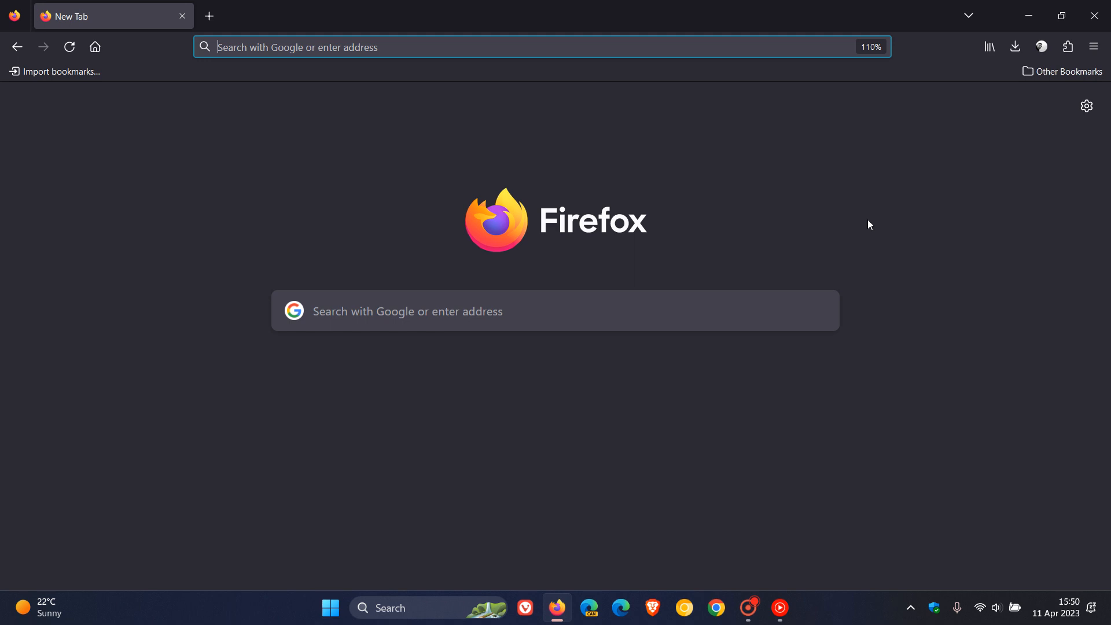
Step: Reach the Settings page from the hamburger application menu
{"action": "left_click", "coordinate": [1094, 46]}
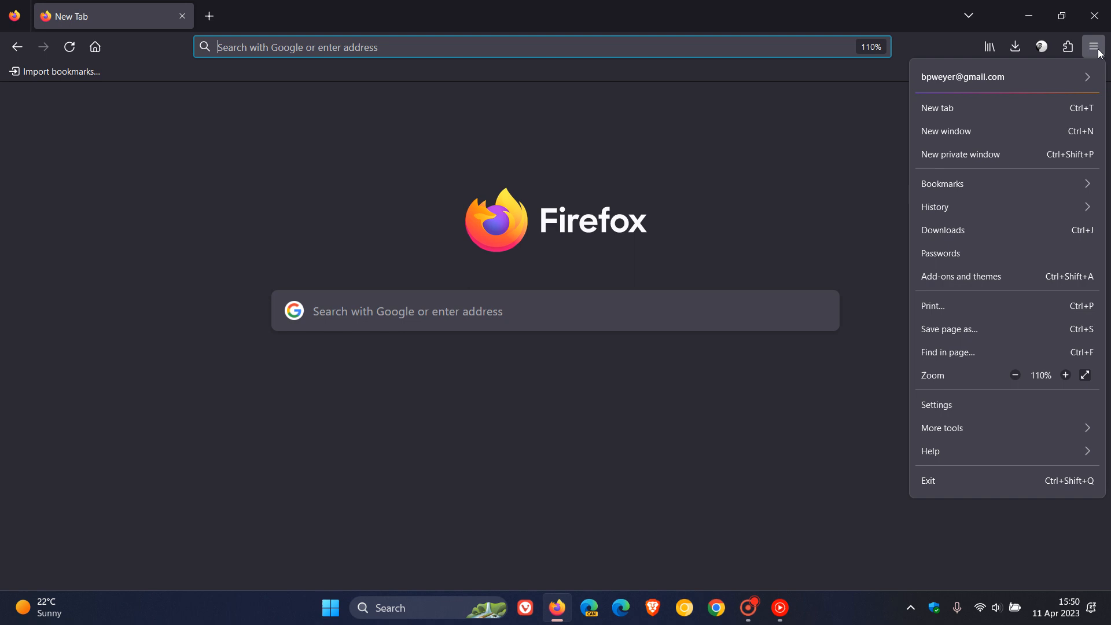
{"action": "left_click", "coordinate": [936, 405]}
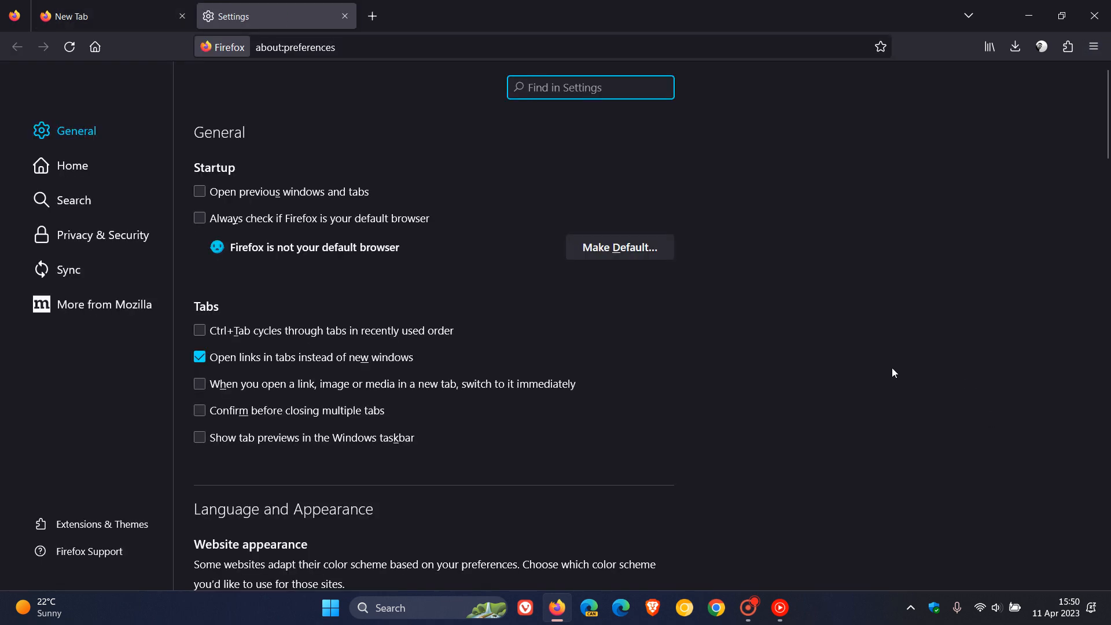
{"action": "mouse_move", "coordinate": [891, 374]}
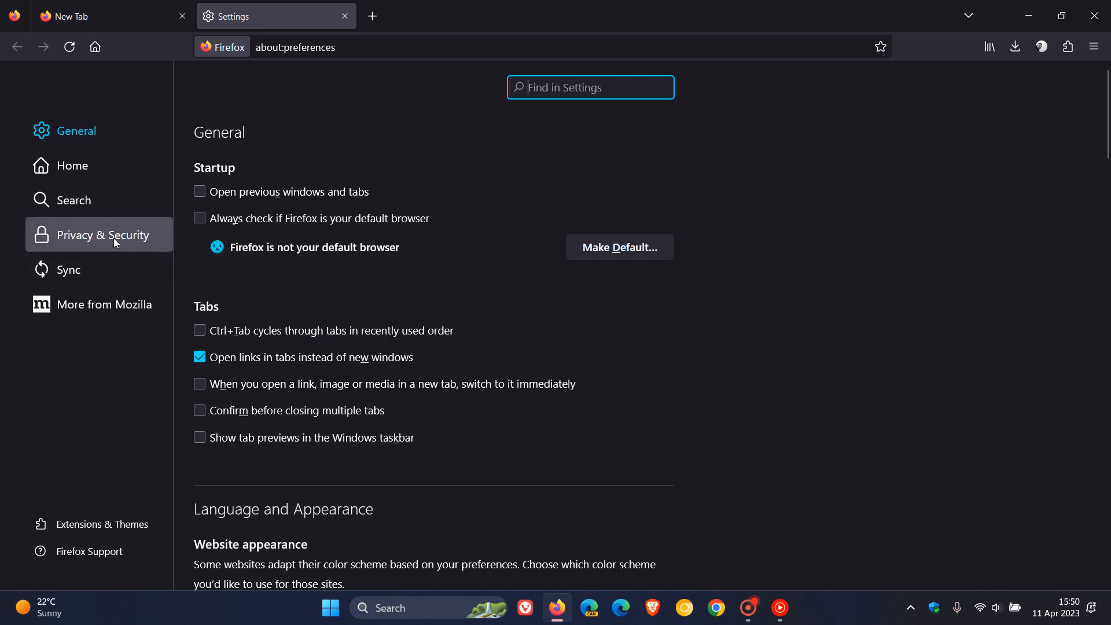
Step: Review Enhanced Tracking Protection under Privacy & Security, then close the Settings tab
{"action": "left_click", "coordinate": [101, 235]}
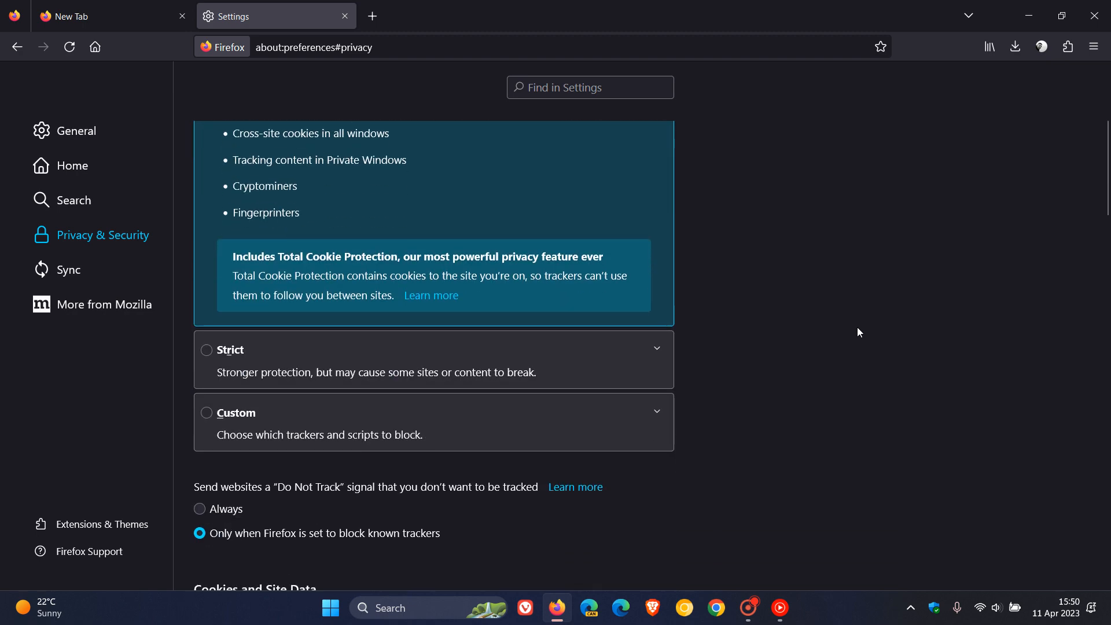
{"action": "mouse_move", "coordinate": [775, 375]}
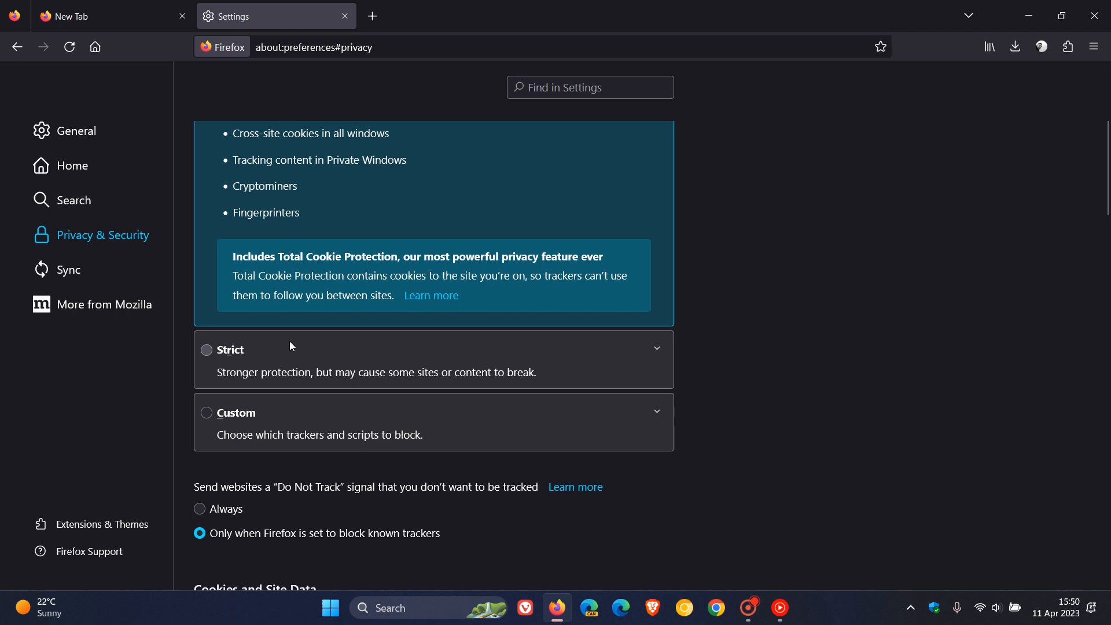
{"action": "mouse_move", "coordinate": [822, 357]}
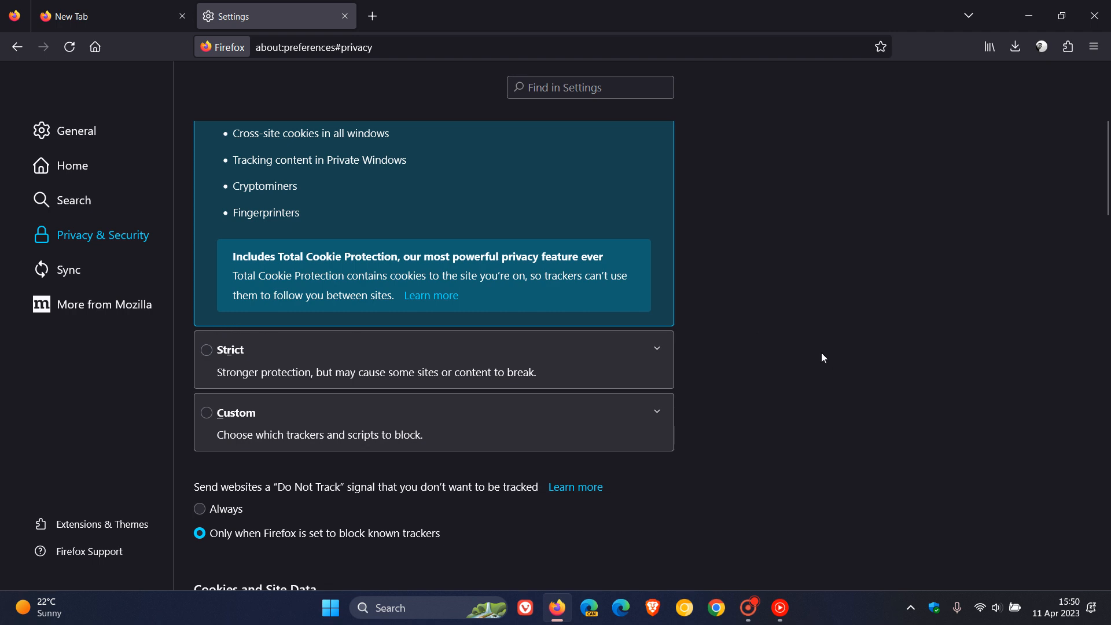
{"action": "mouse_move", "coordinate": [771, 356]}
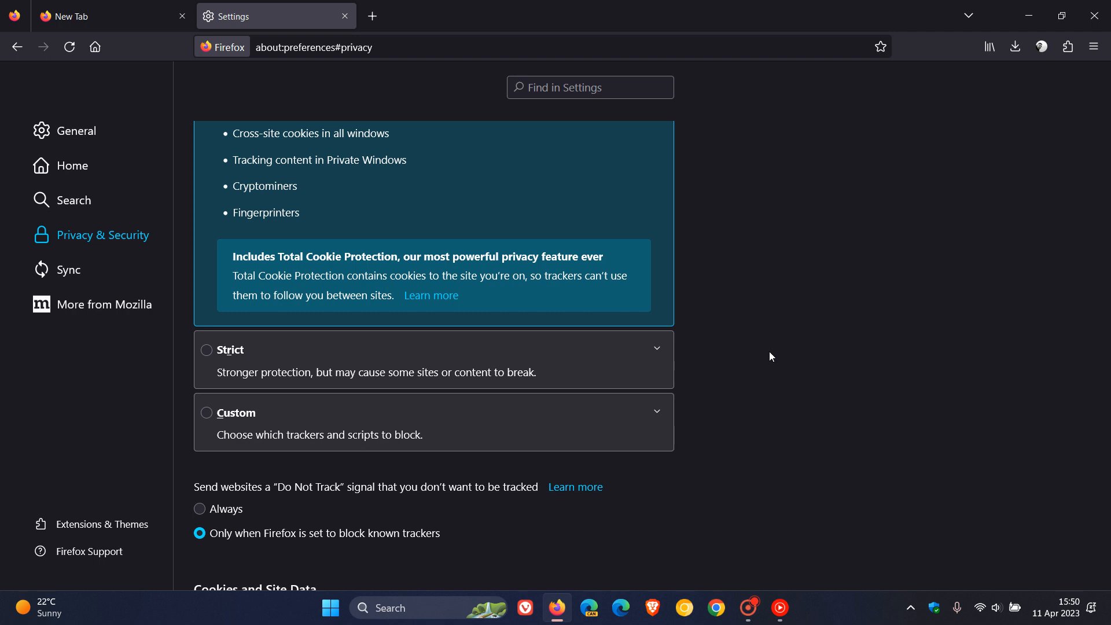
{"action": "scroll", "scroll_direction": "up", "scroll_amount": 3}
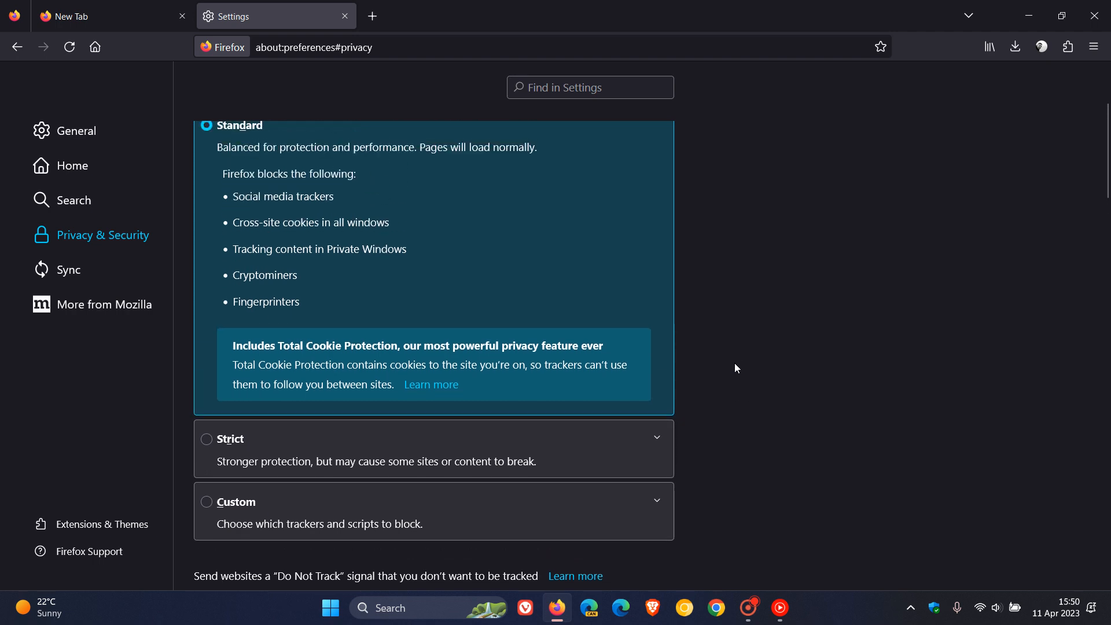
{"action": "scroll", "scroll_direction": "up", "scroll_amount": 3}
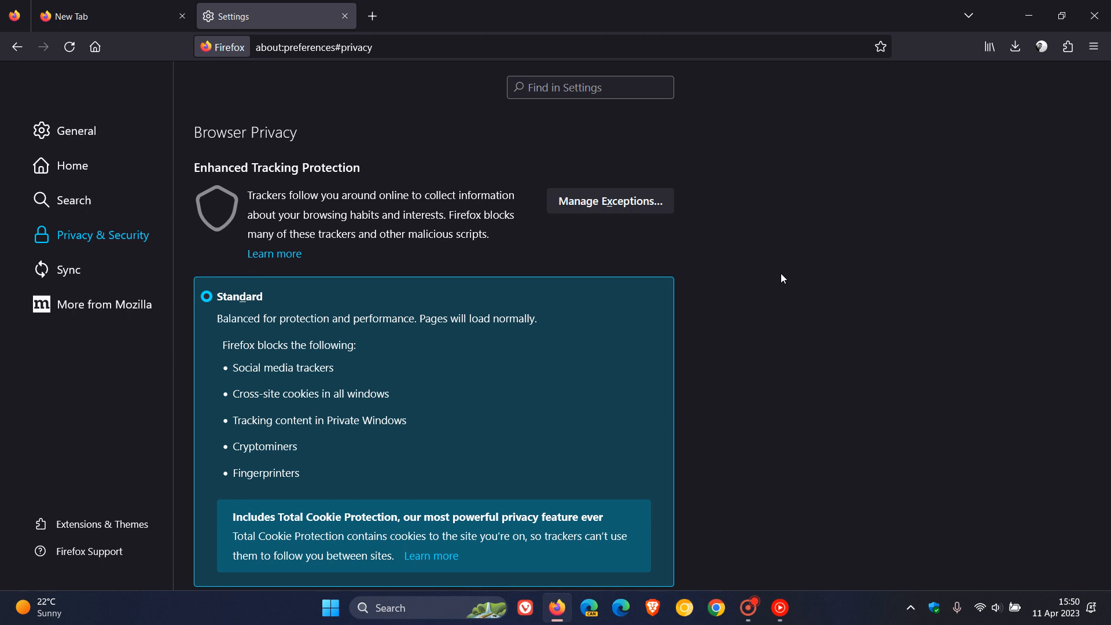
{"action": "left_click", "coordinate": [345, 15]}
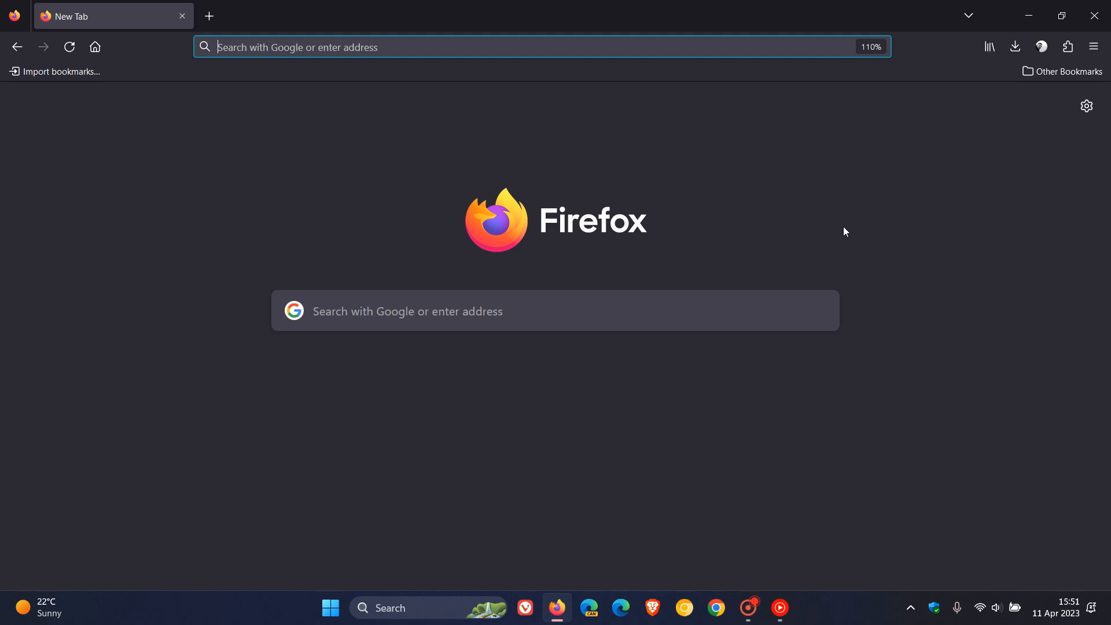
{"action": "mouse_move", "coordinate": [721, 414]}
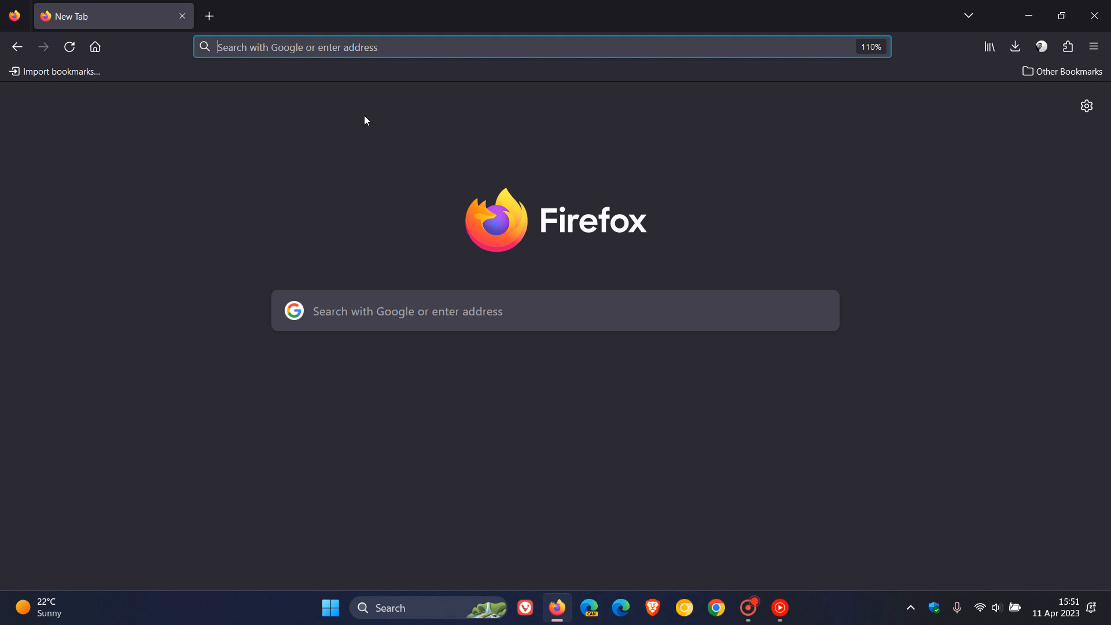
{"action": "mouse_move", "coordinate": [703, 431]}
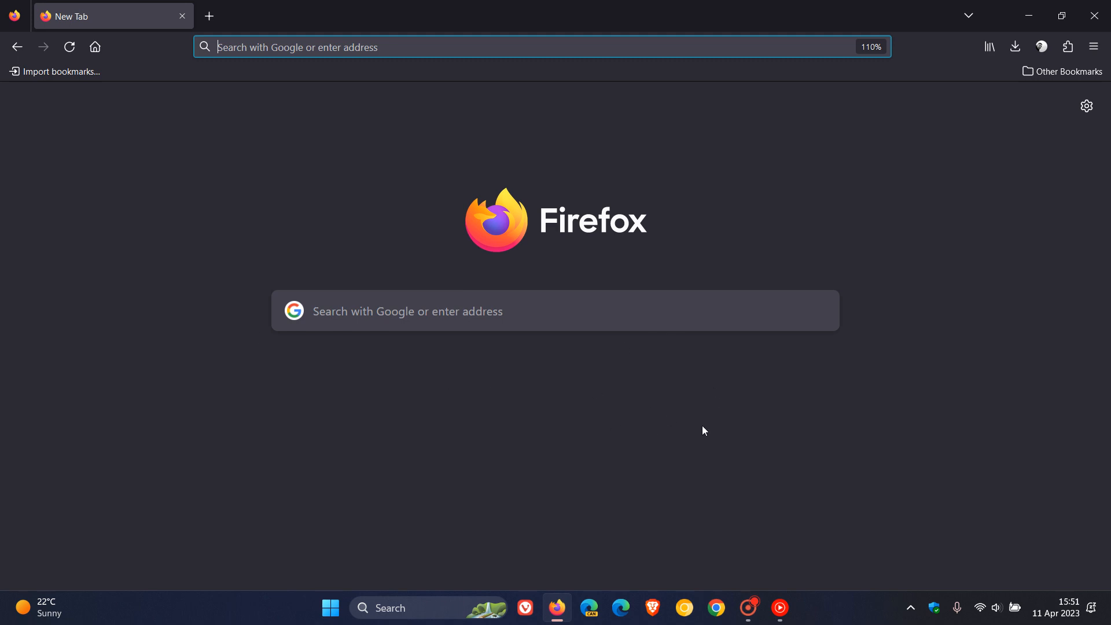
Step: Reopen About Firefox via the menu's Help entry, confirming version 112.0 (64-bit)
{"action": "left_click", "coordinate": [1094, 47]}
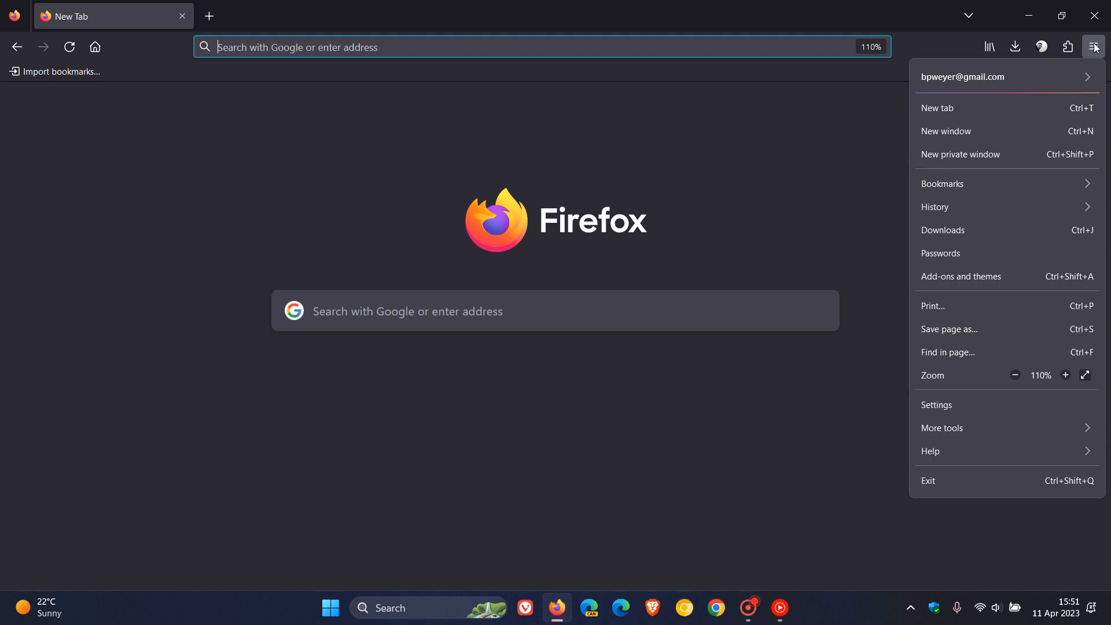
{"action": "left_click", "coordinate": [930, 451]}
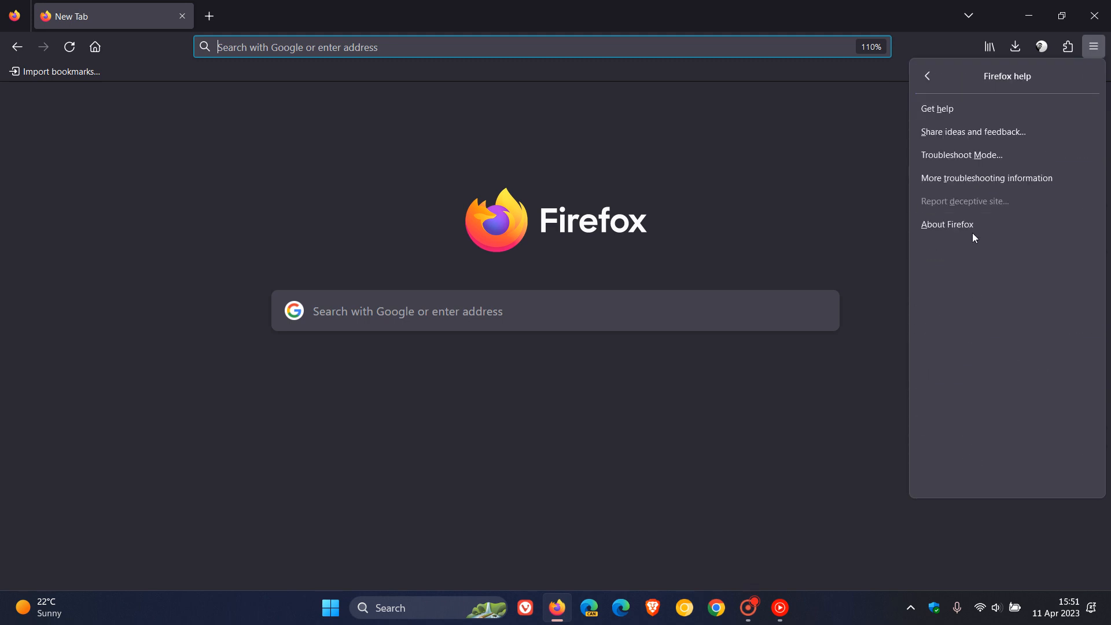
{"action": "left_click", "coordinate": [948, 223]}
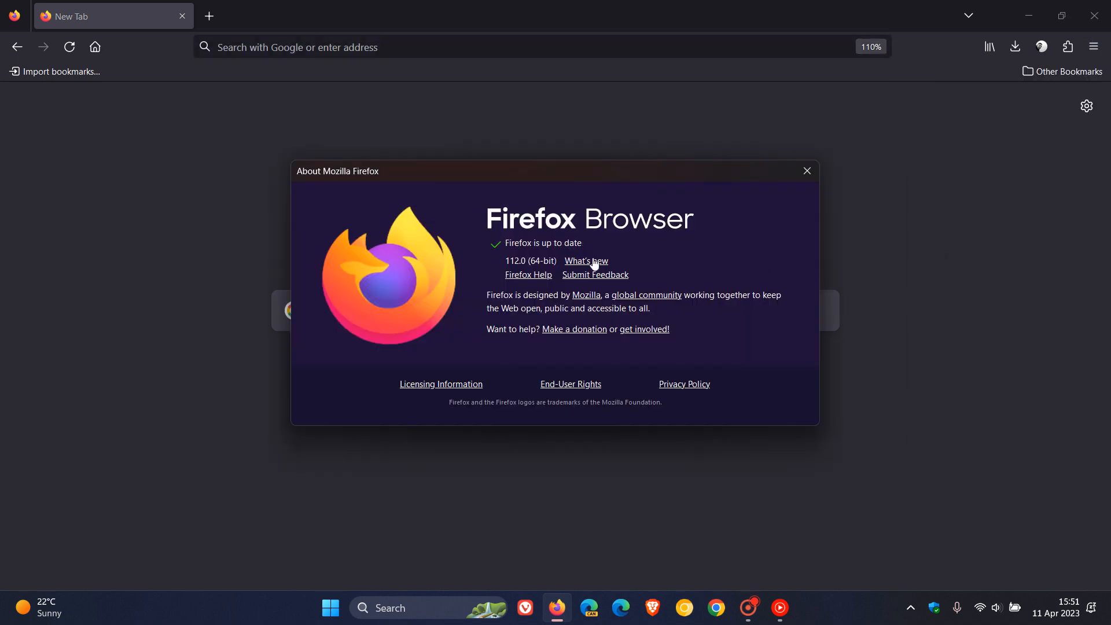
Step: Follow the What's new link to the Firefox 112.0 release notes and reach the Fixed section
{"action": "left_click", "coordinate": [585, 260]}
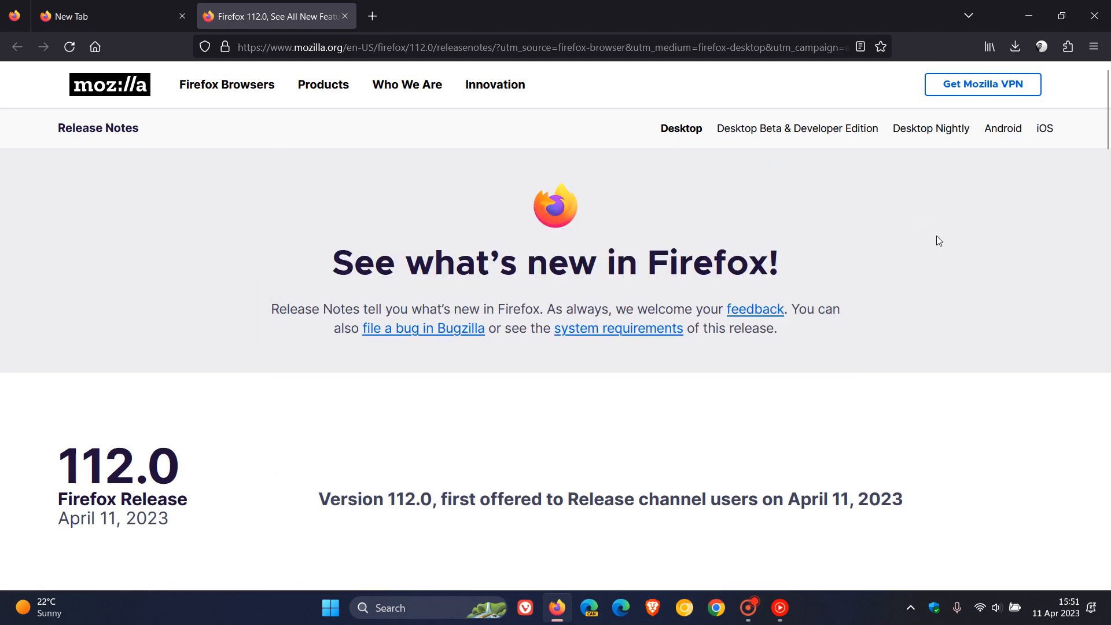
{"action": "scroll", "scroll_direction": "down", "scroll_amount": 3}
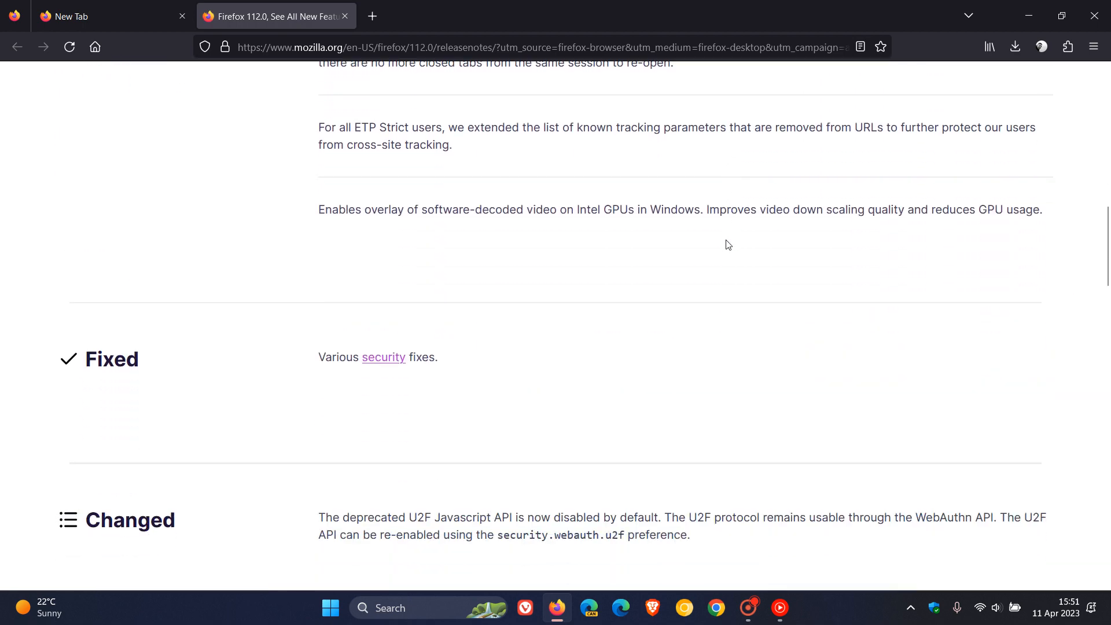
{"action": "mouse_move", "coordinate": [383, 358]}
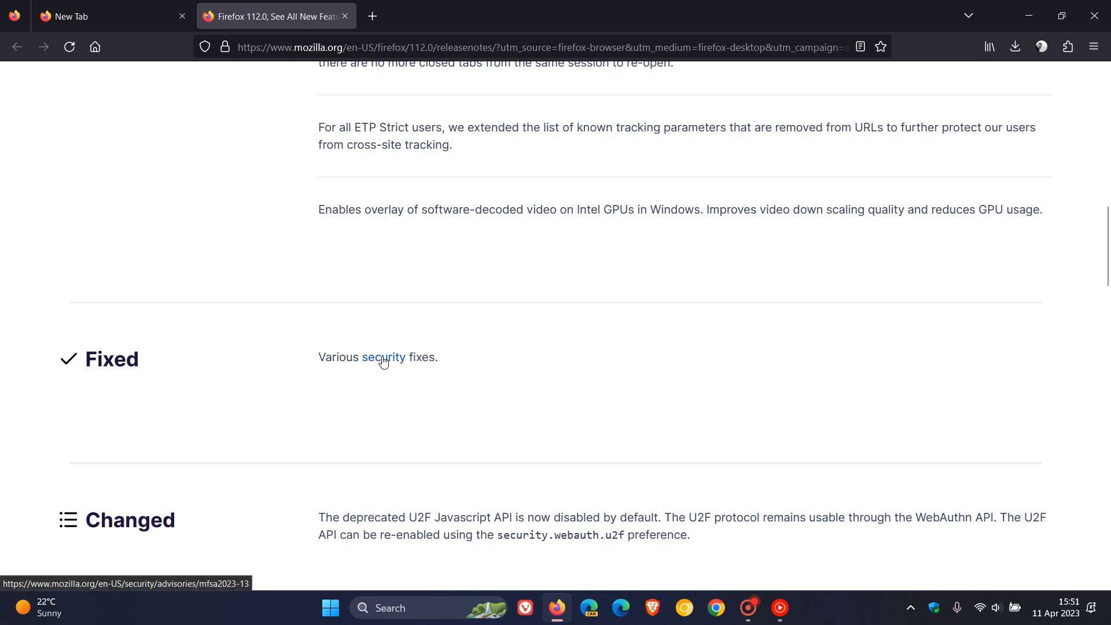
Step: Follow the security link to Mozilla Security Advisory 2023-13 and read through its CVE list
{"action": "left_click", "coordinate": [383, 357]}
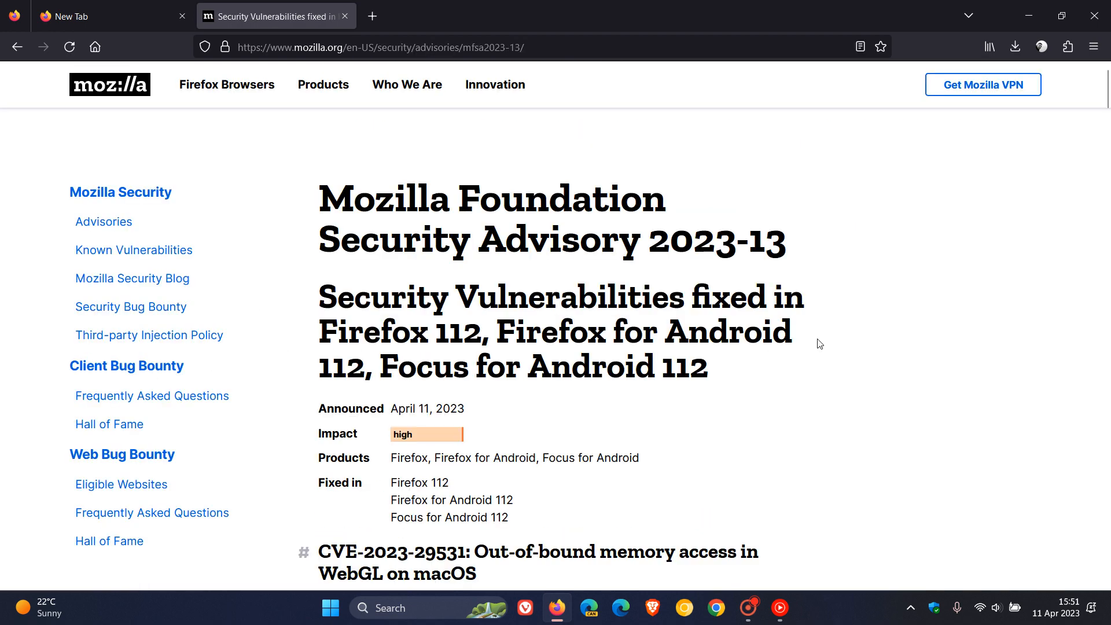
{"action": "mouse_move", "coordinate": [858, 329]}
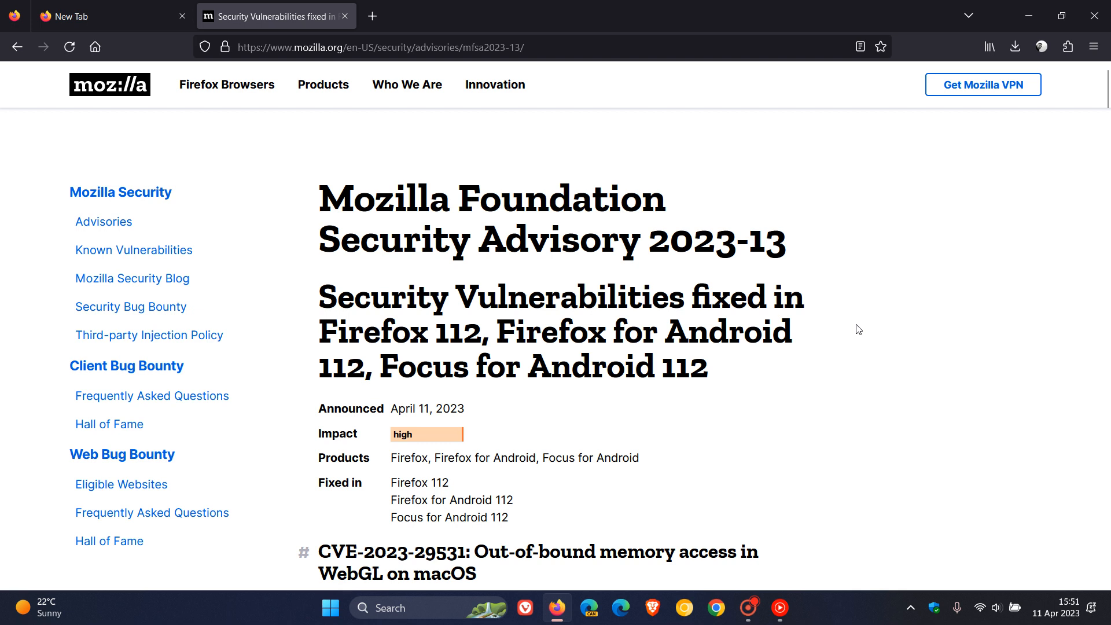
{"action": "mouse_move", "coordinate": [867, 314]}
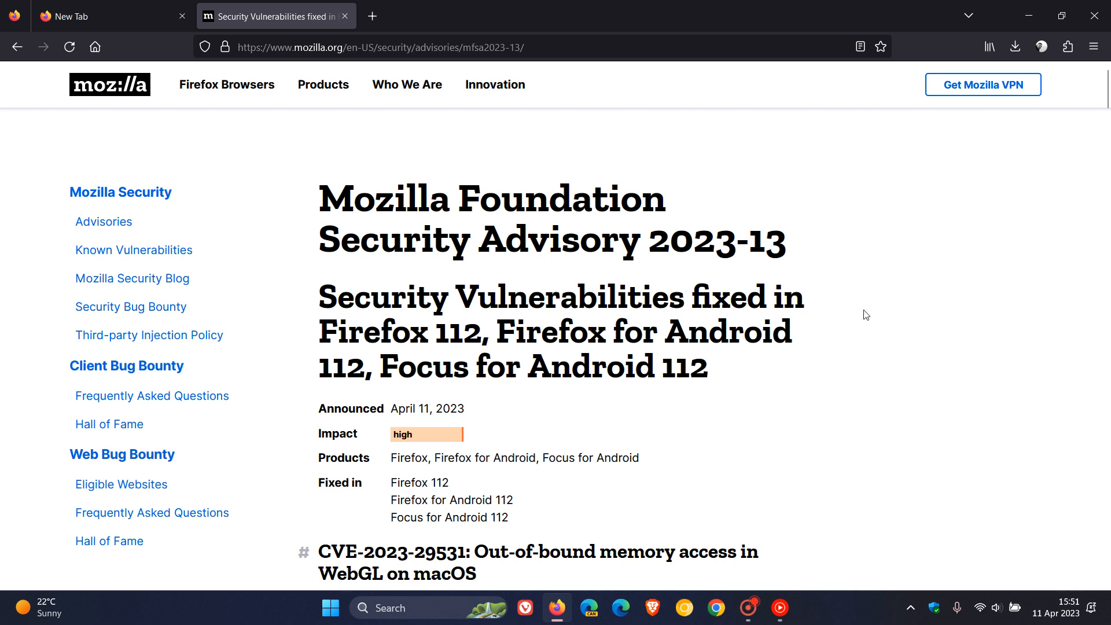
{"action": "scroll", "scroll_direction": "down", "scroll_amount": 3}
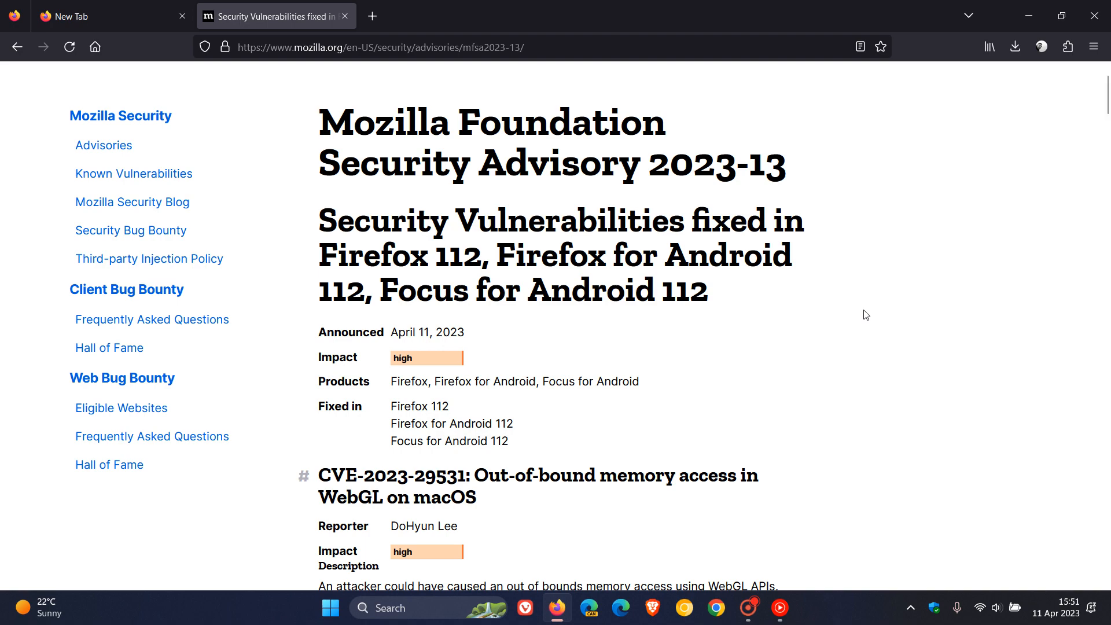
{"action": "scroll", "scroll_direction": "down", "scroll_amount": 3}
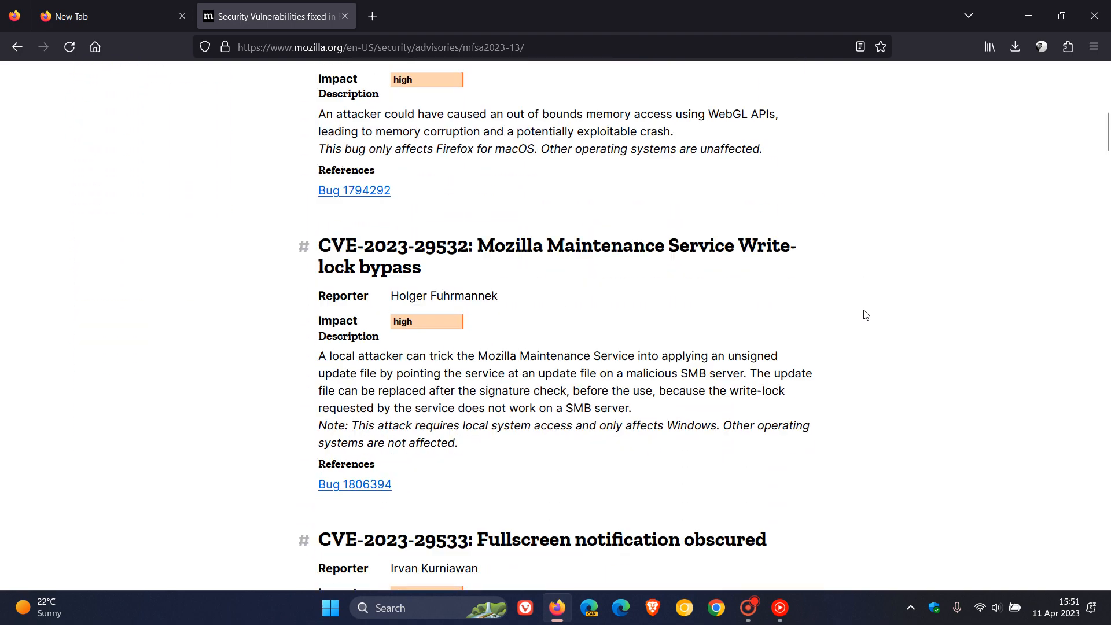
{"action": "scroll", "scroll_direction": "down", "scroll_amount": 3}
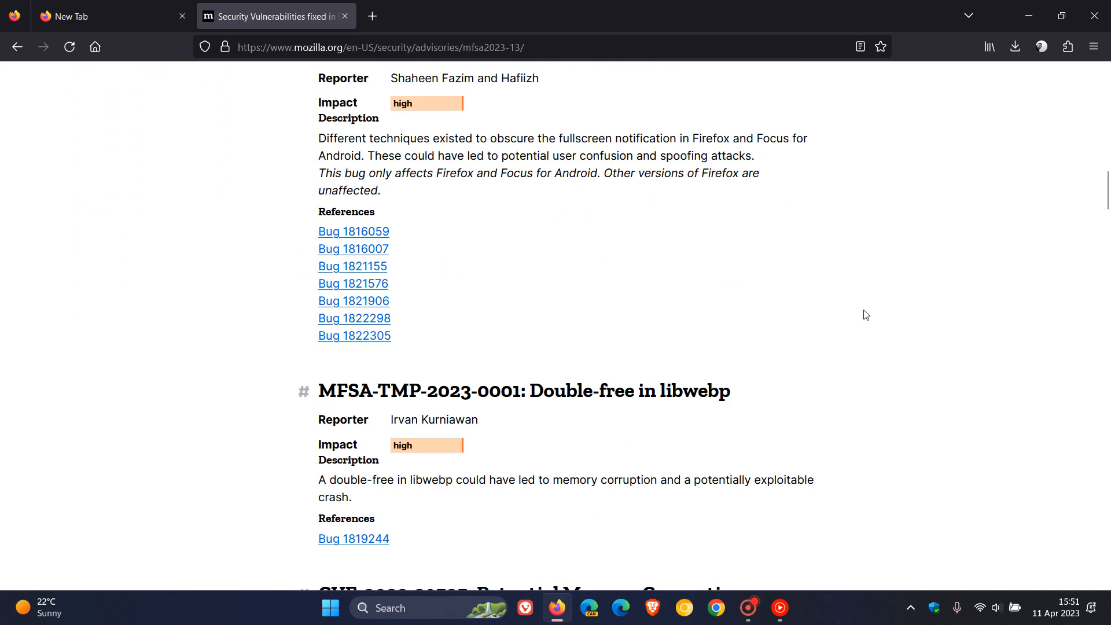
{"action": "scroll", "scroll_direction": "down", "scroll_amount": 3}
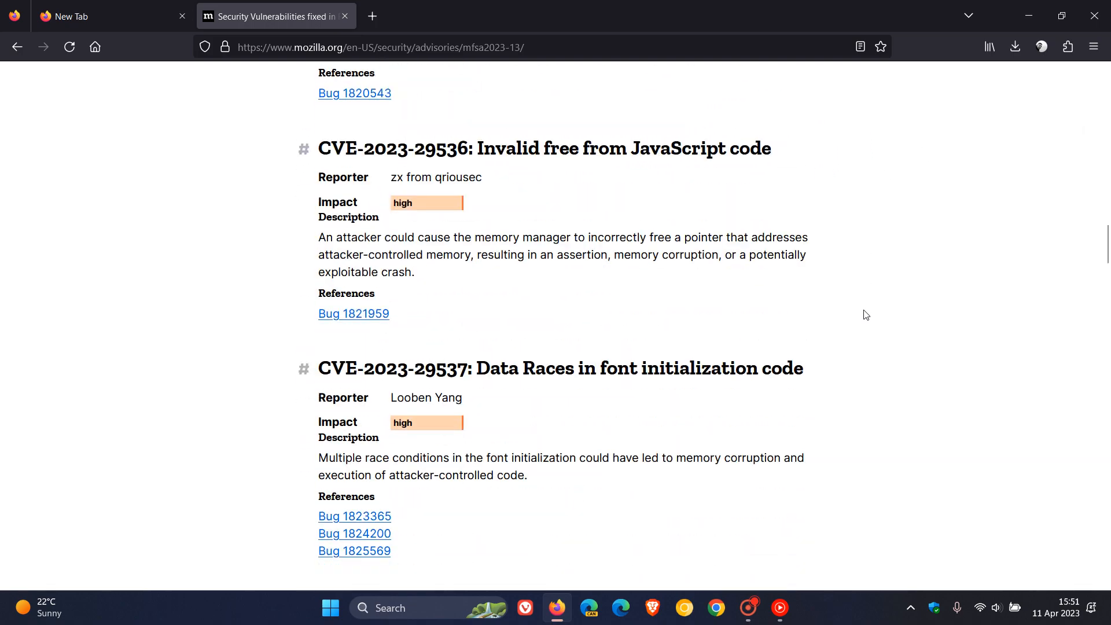
{"action": "scroll", "scroll_direction": "down", "scroll_amount": 3}
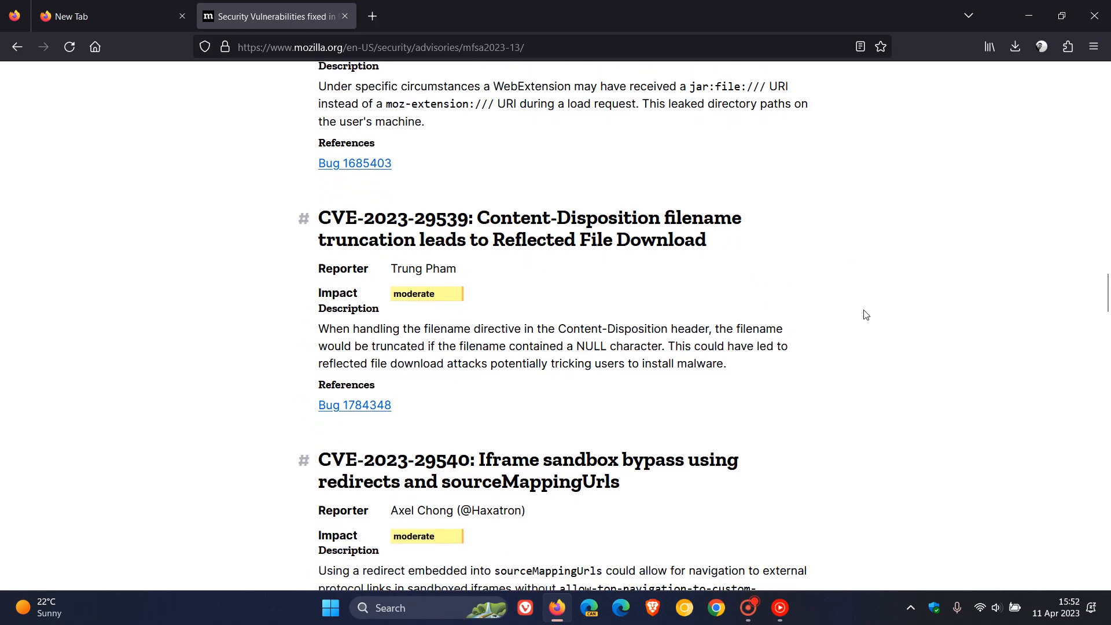
{"action": "scroll", "scroll_direction": "down", "scroll_amount": 3}
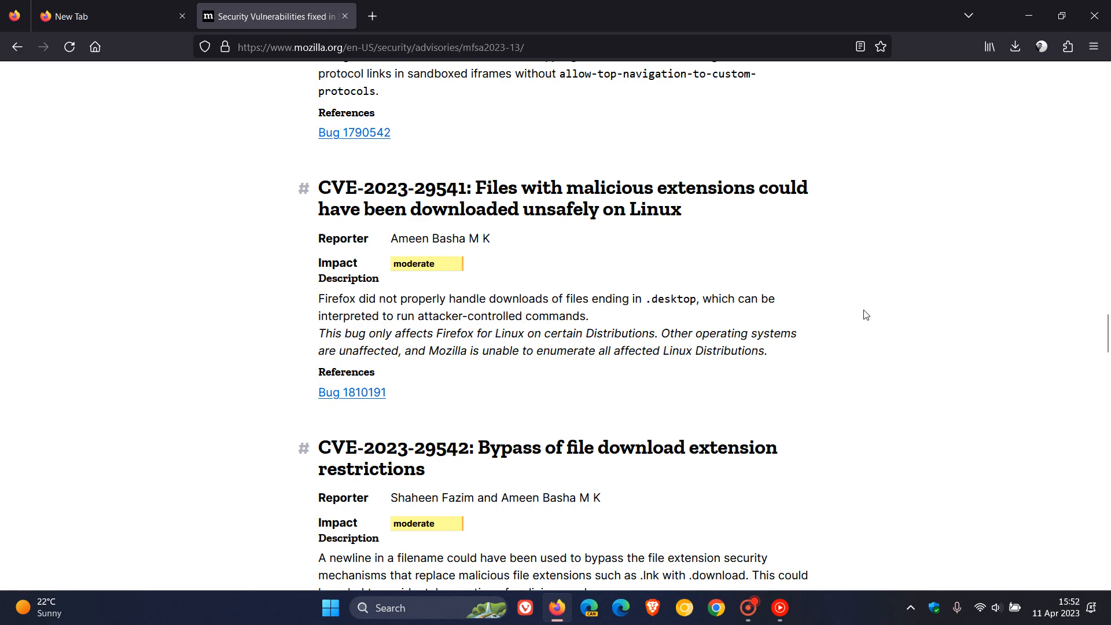
{"action": "scroll", "scroll_direction": "down", "scroll_amount": 3}
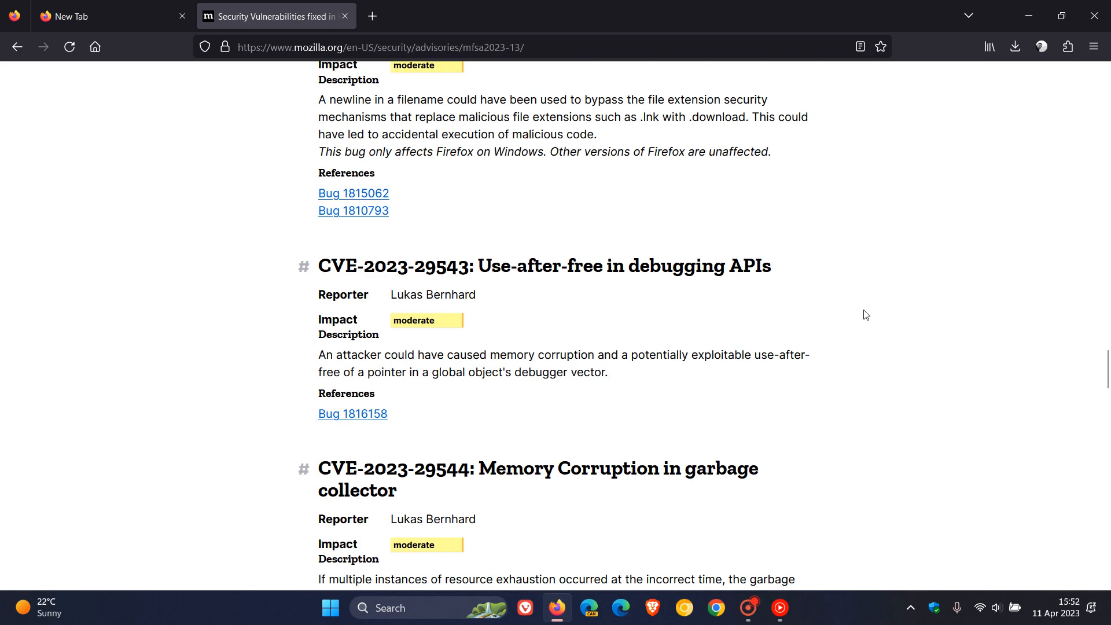
{"action": "scroll", "scroll_direction": "down", "scroll_amount": 3}
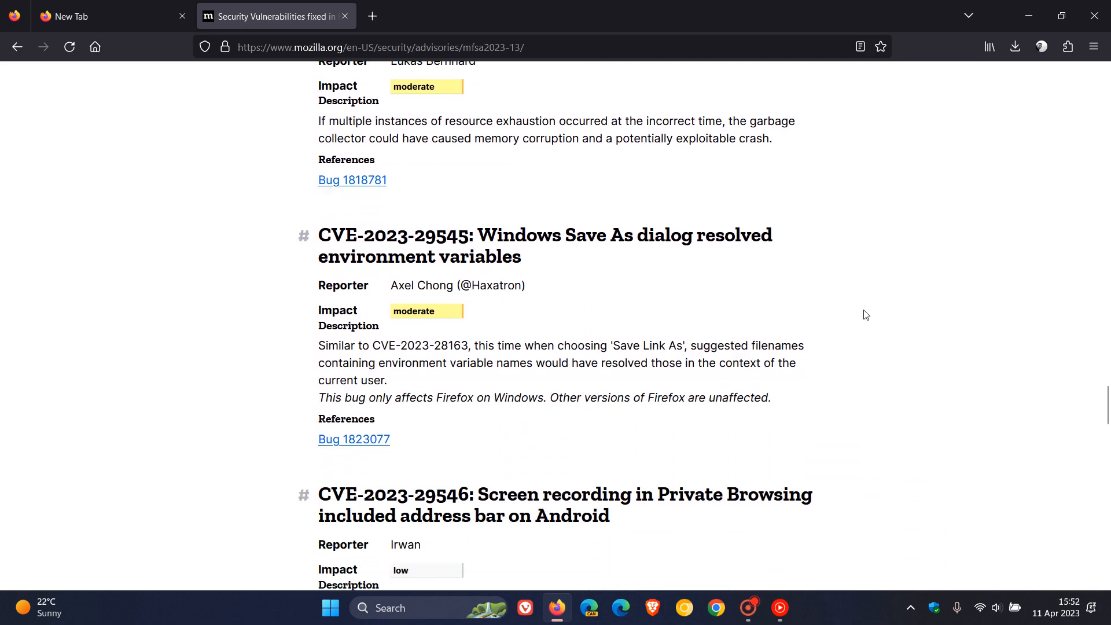
{"action": "scroll", "scroll_direction": "down", "scroll_amount": 3}
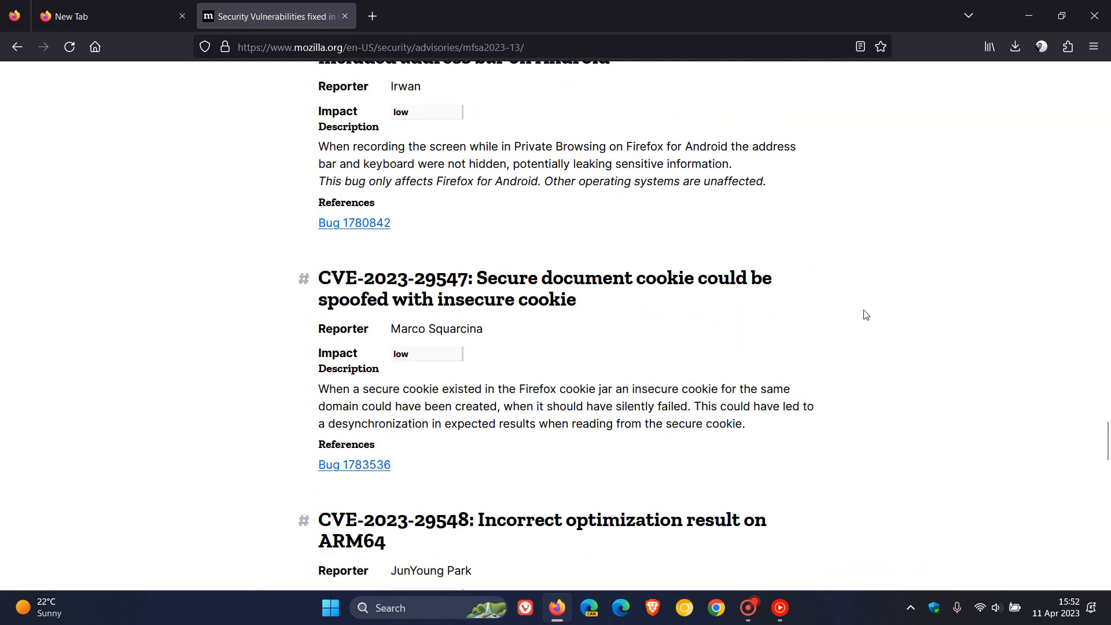
{"action": "scroll", "scroll_direction": "down", "scroll_amount": 3}
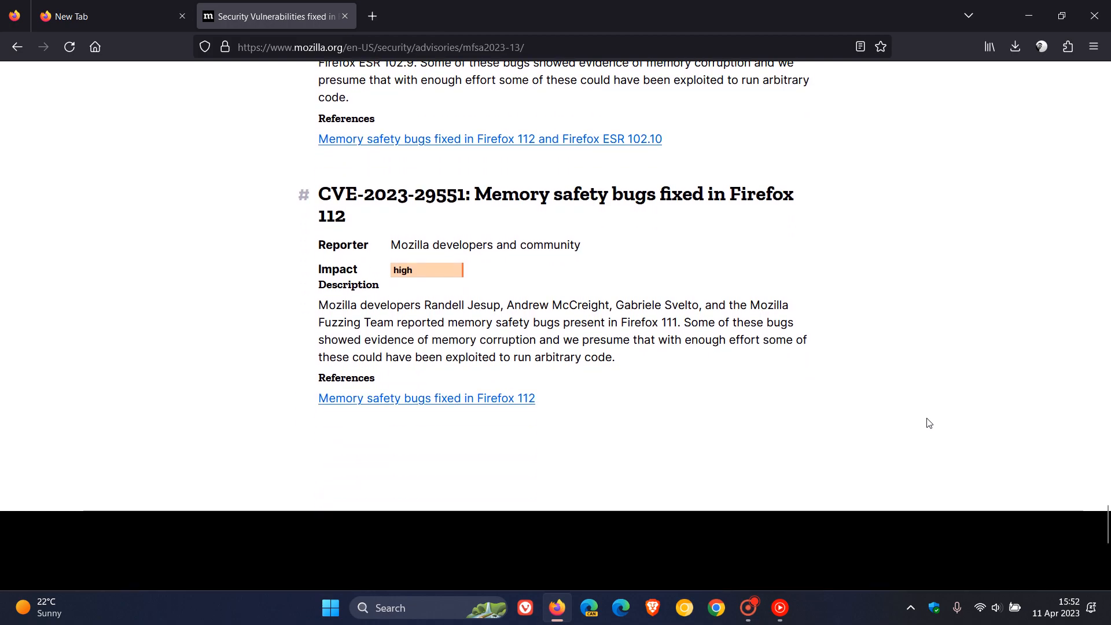
{"action": "scroll", "scroll_direction": "down", "scroll_amount": 3}
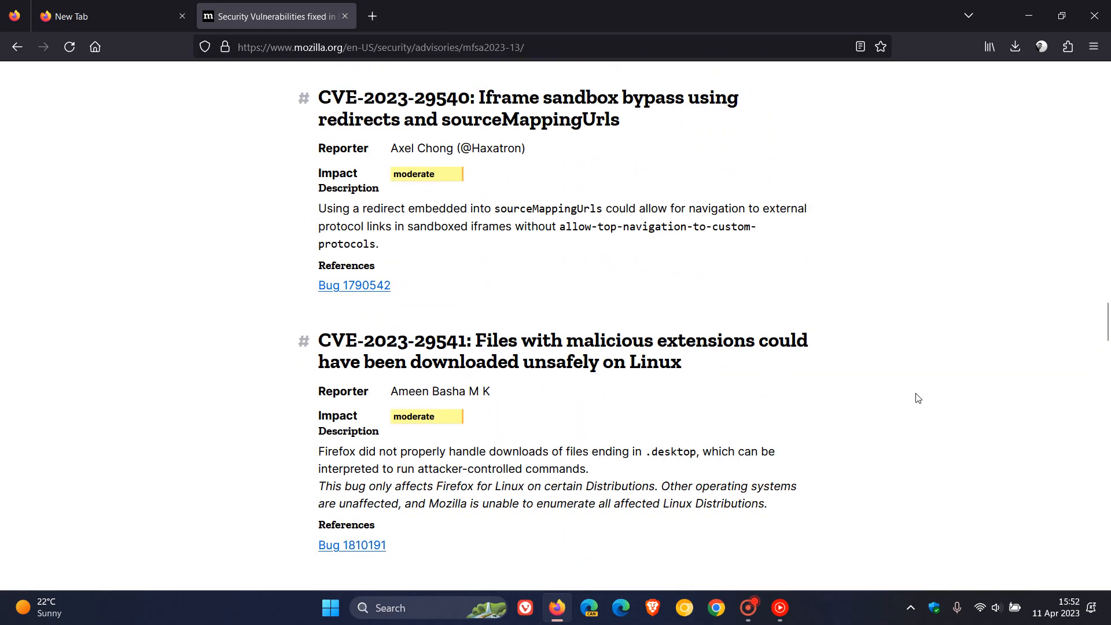
{"action": "scroll", "scroll_direction": "up", "scroll_amount": 3}
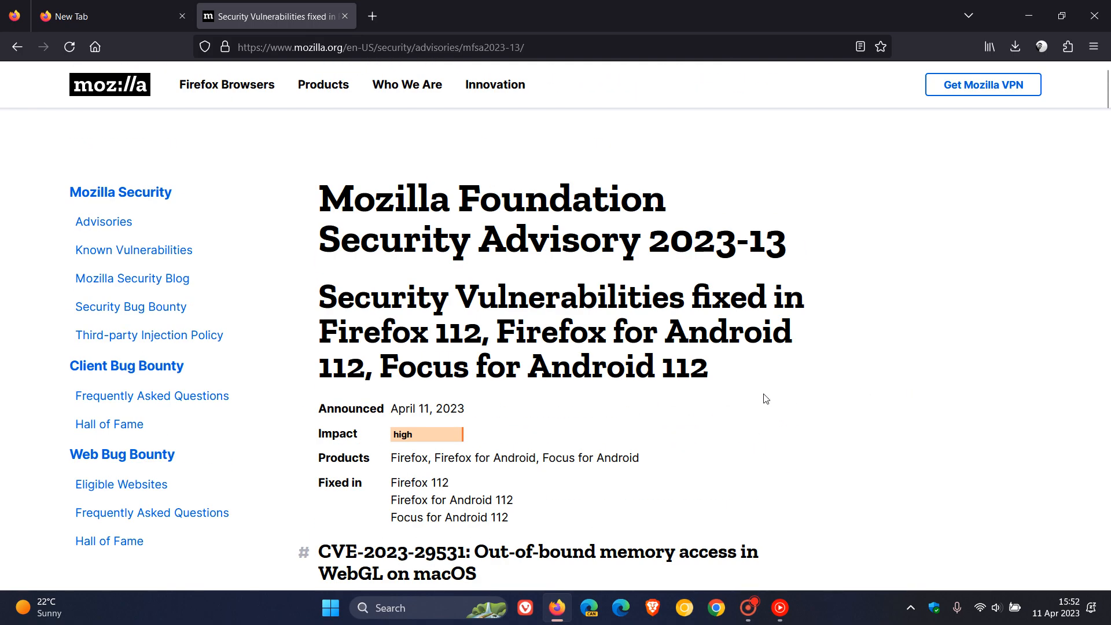
{"action": "mouse_move", "coordinate": [744, 406]}
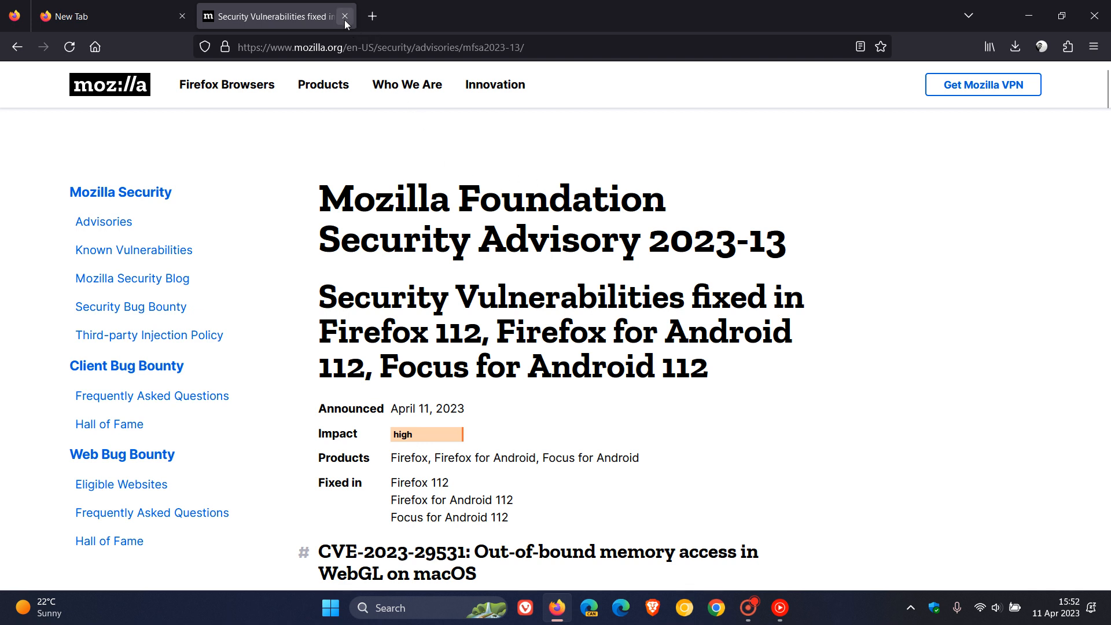
Step: Close the Security Vulnerabilities tab, leaving only the New Tab page
{"action": "left_click", "coordinate": [345, 15]}
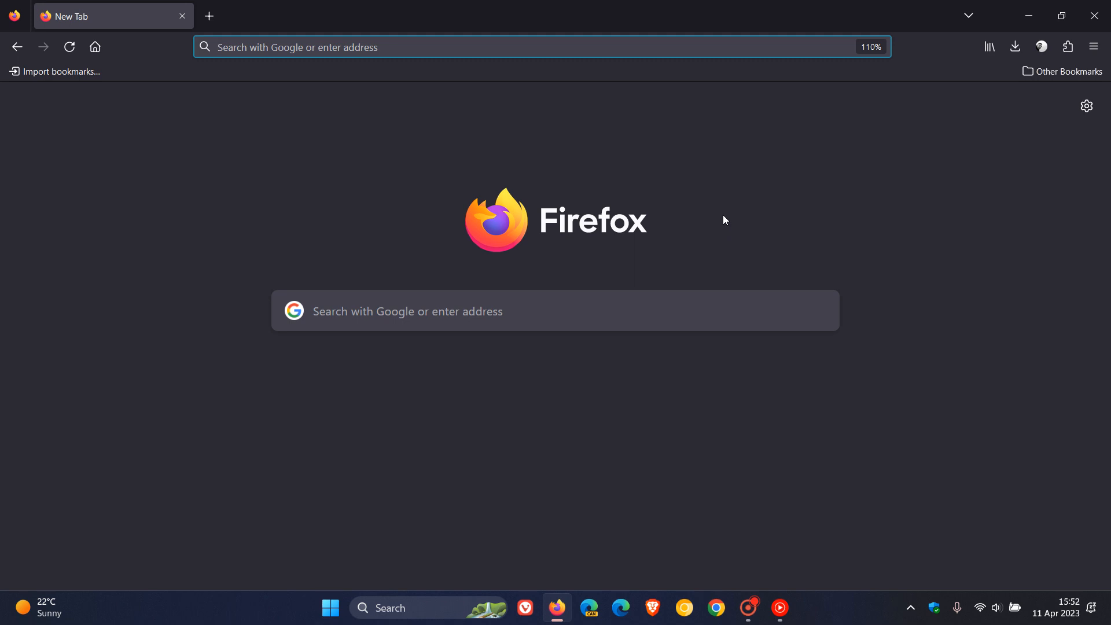
{"action": "mouse_move", "coordinate": [765, 211]}
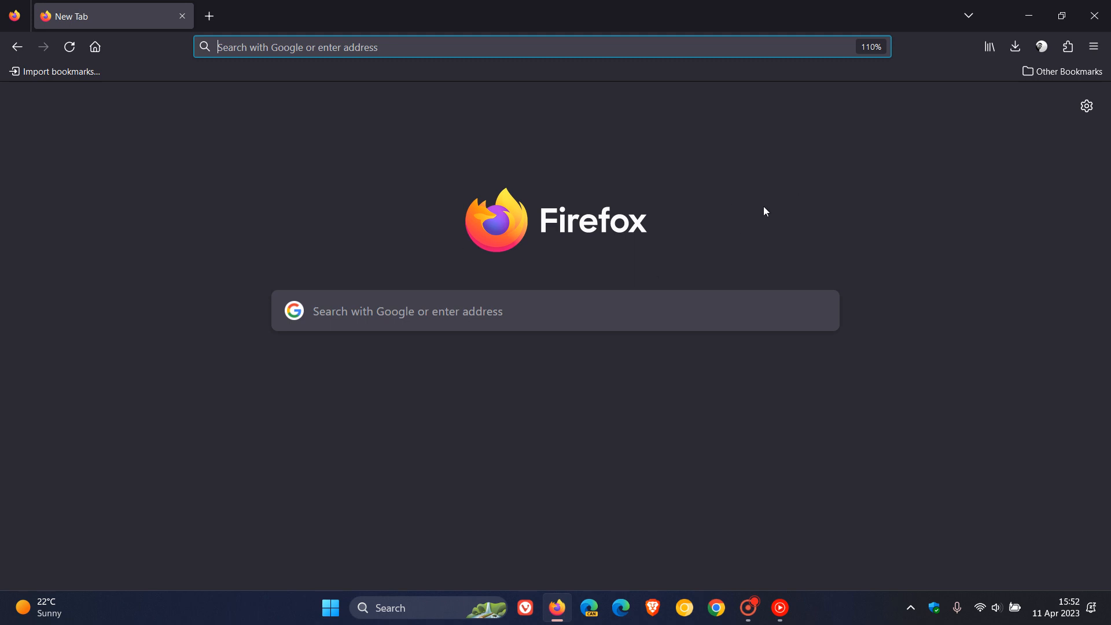
{"action": "mouse_move", "coordinate": [777, 210]}
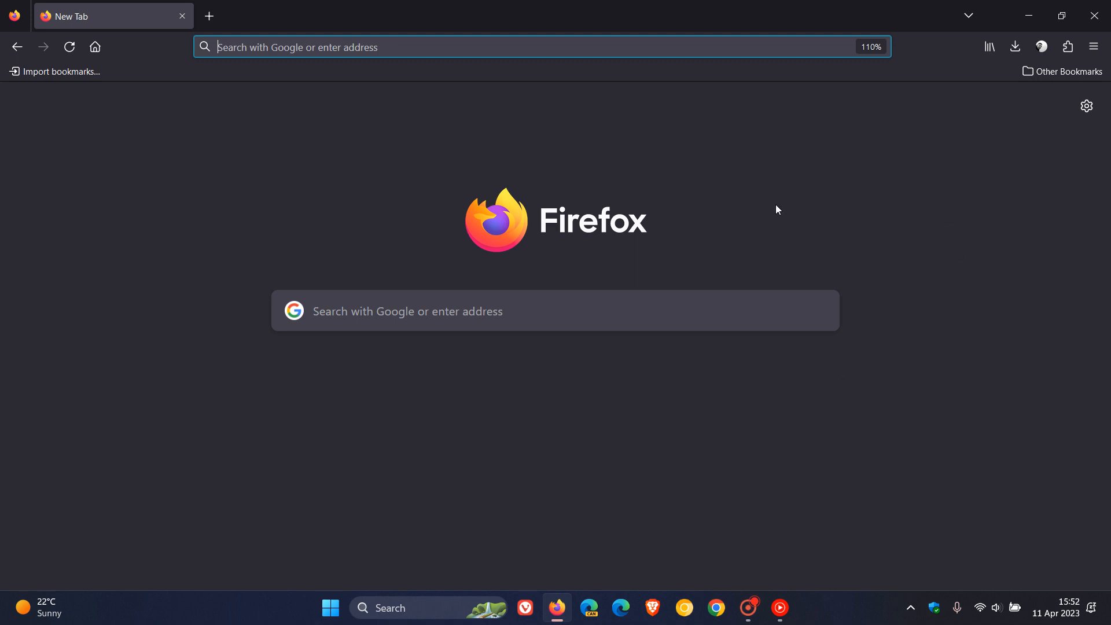